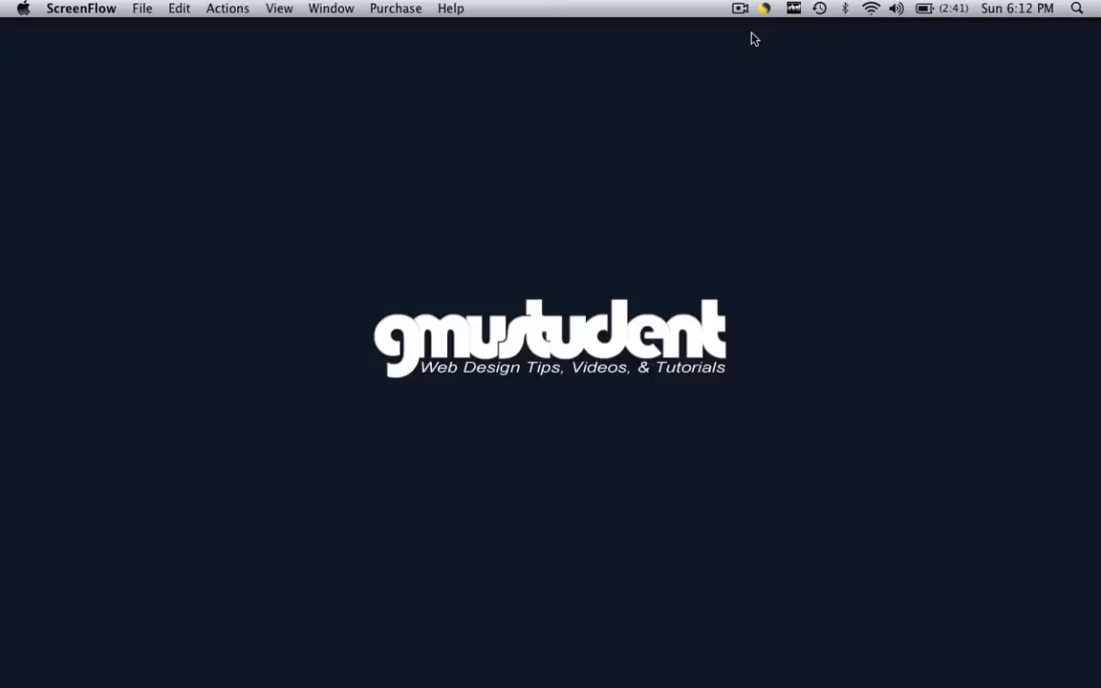
- Bring spry_bar.html forward in Dreamweaver showing the Item 1–Item 4 menu bar
{"action": "left_click", "coordinate": [559, 664]}
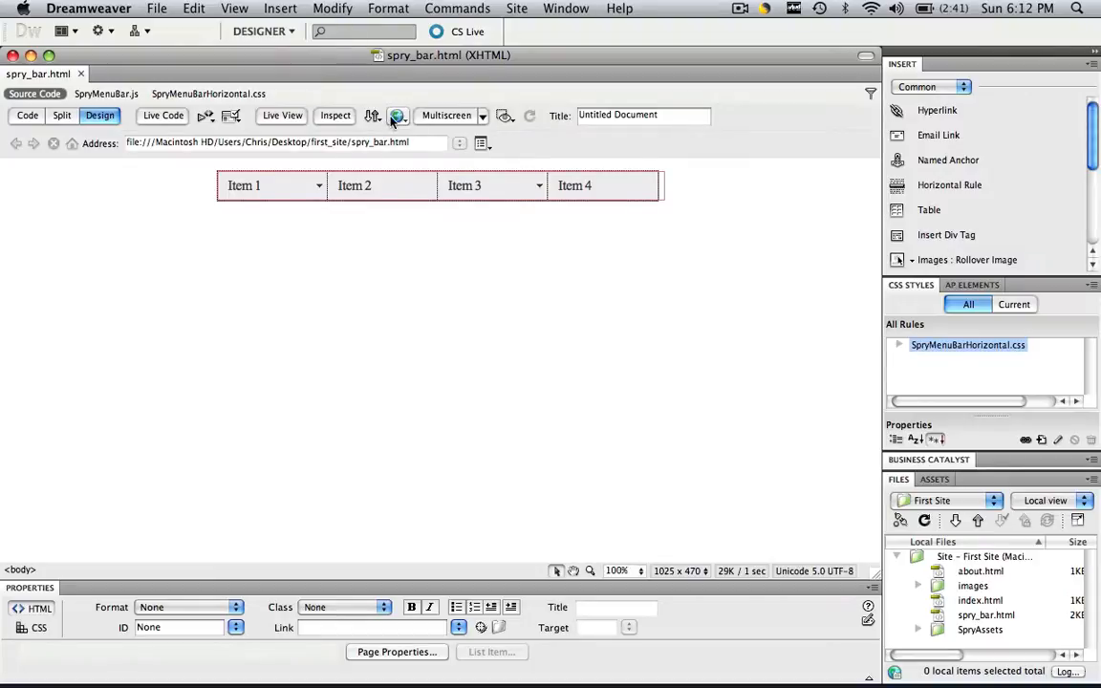
- Preview spry_bar.html in Safari and test the Item 1 and Item 3 drop-downs
{"action": "left_click", "coordinate": [398, 115]}
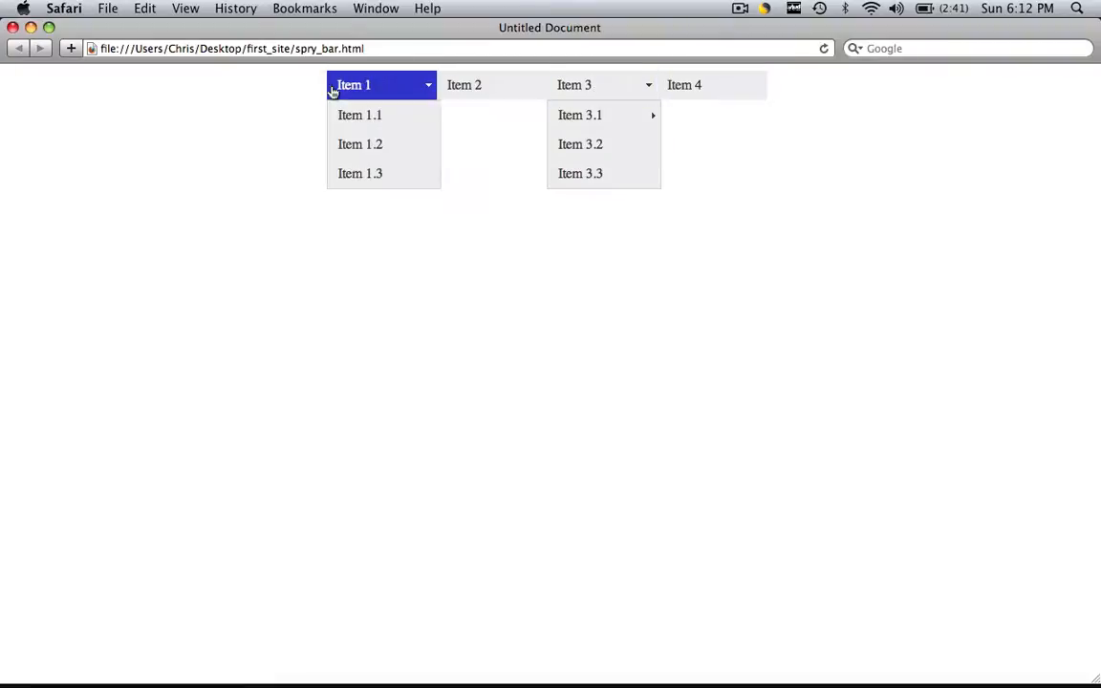
{"action": "mouse_move", "coordinate": [685, 84]}
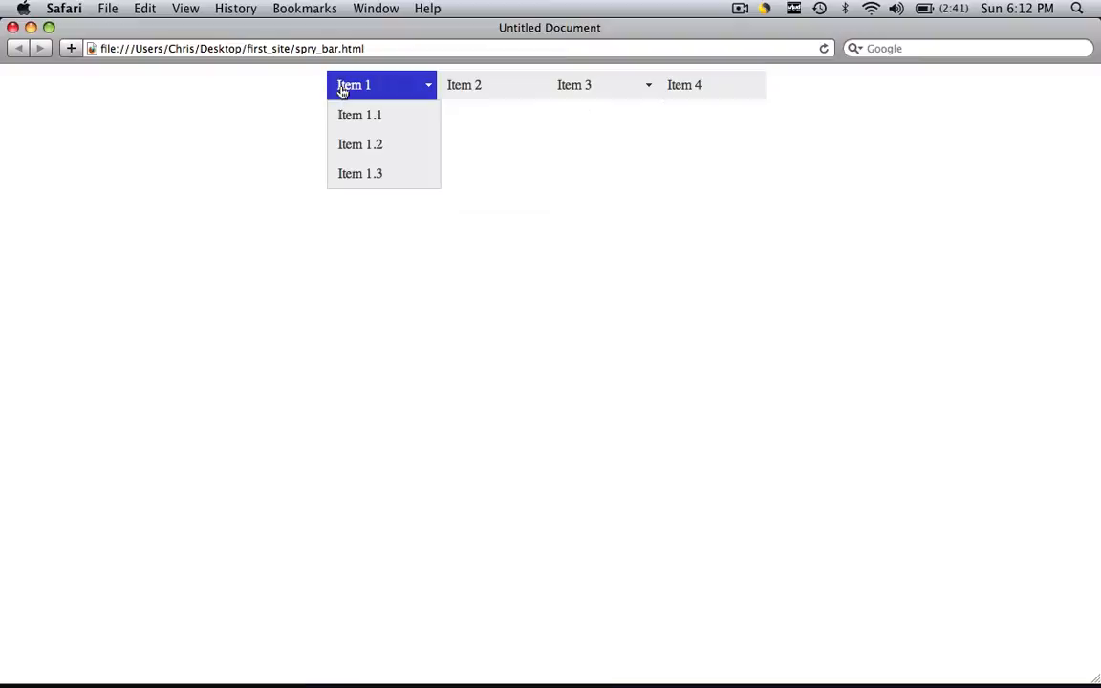
{"action": "mouse_move", "coordinate": [344, 103]}
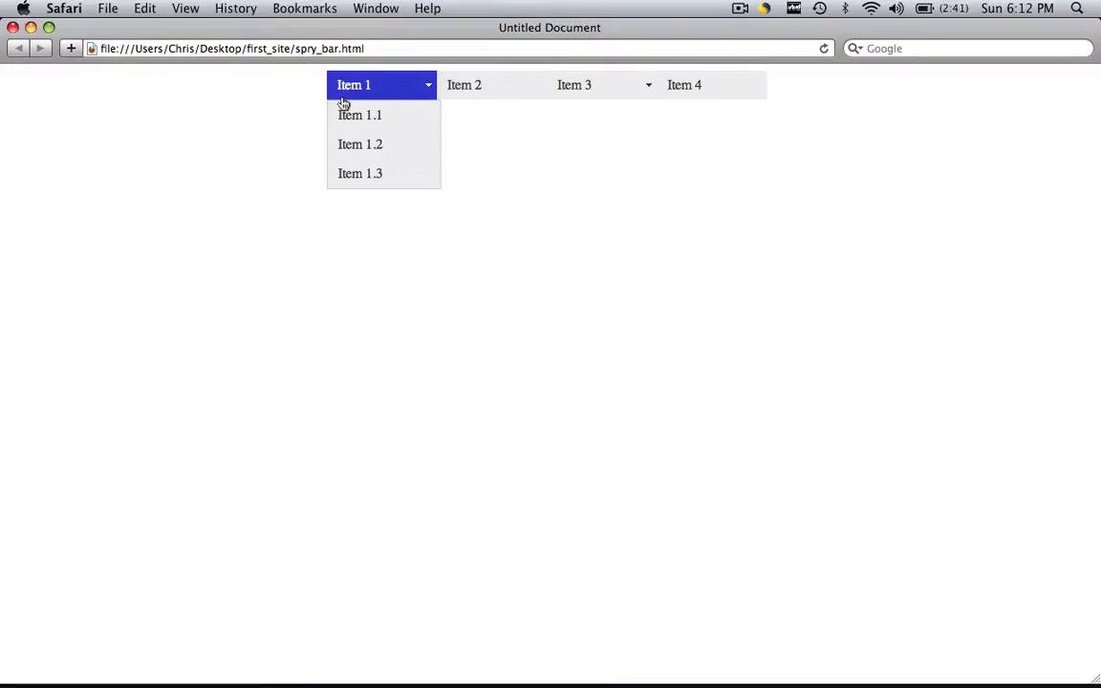
{"action": "mouse_move", "coordinate": [360, 172]}
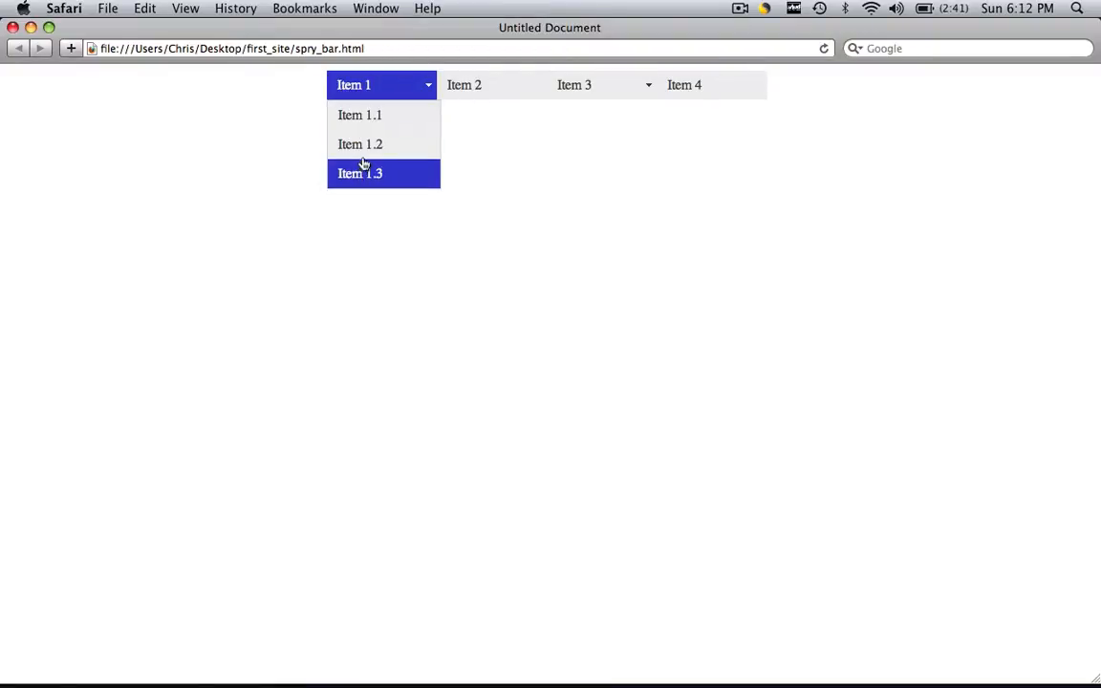
{"action": "mouse_move", "coordinate": [543, 72]}
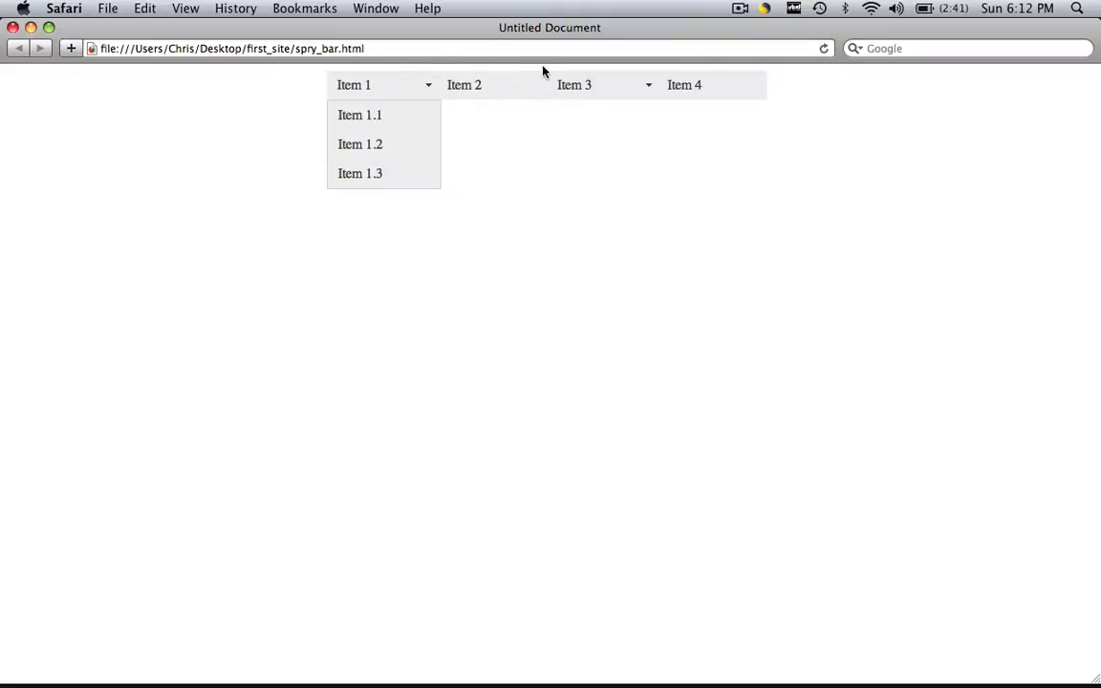
{"action": "mouse_move", "coordinate": [600, 96]}
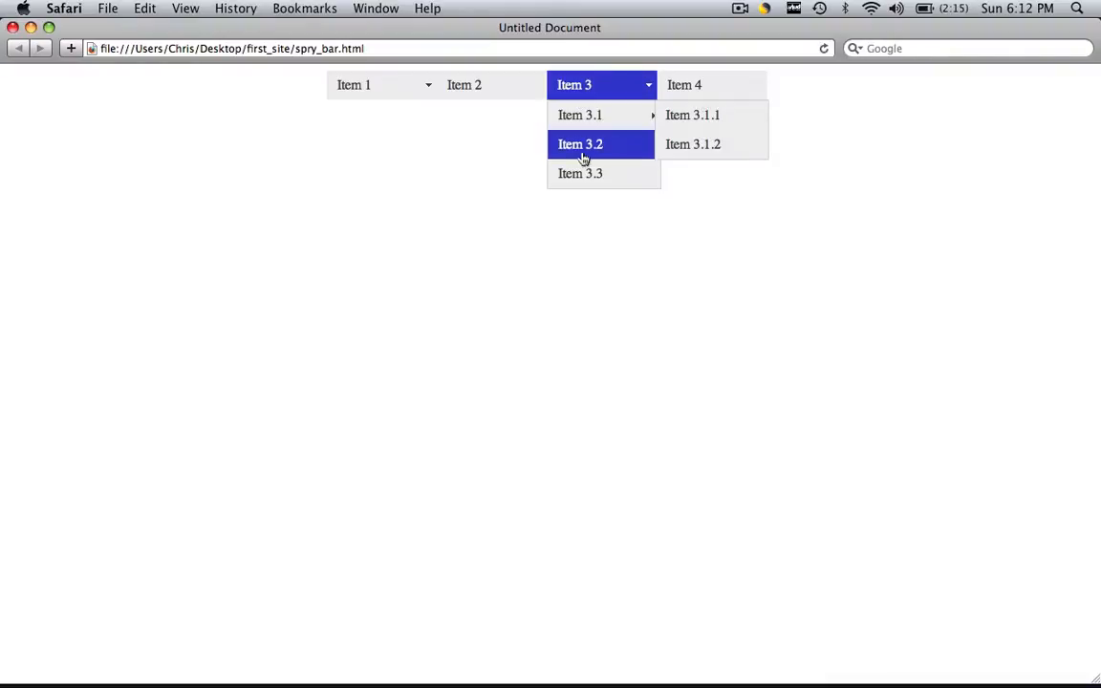
{"action": "mouse_move", "coordinate": [581, 114]}
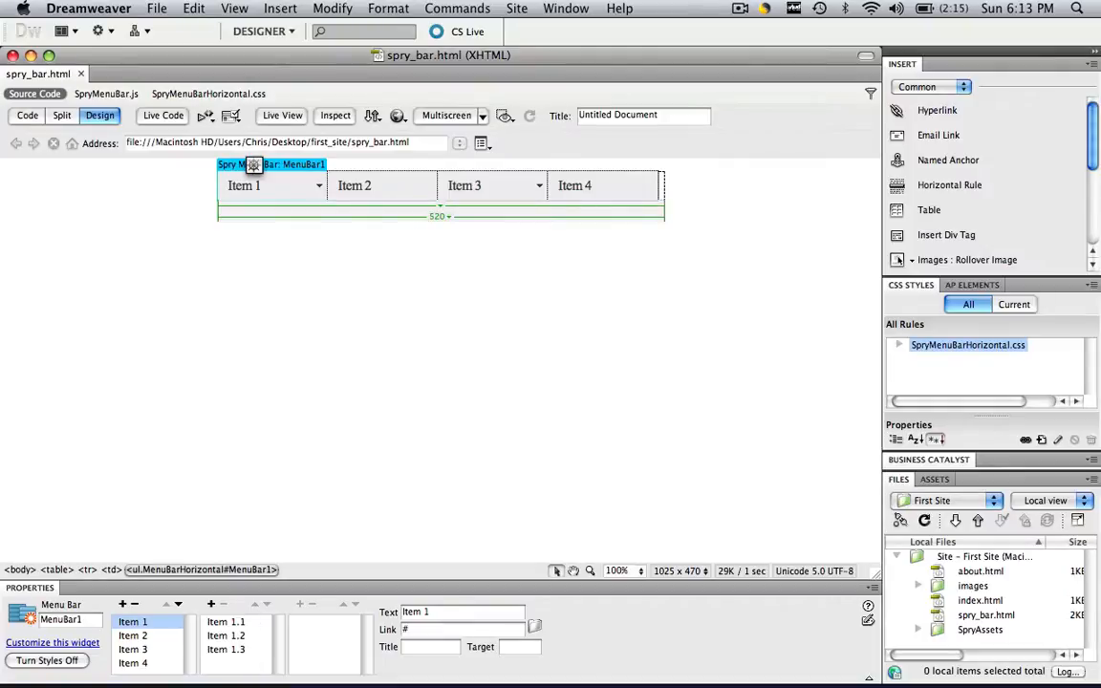
- Delete the submenu entries Item 1.1 and Item 3.1, leaving four plain menu items
{"action": "left_click", "coordinate": [226, 623]}
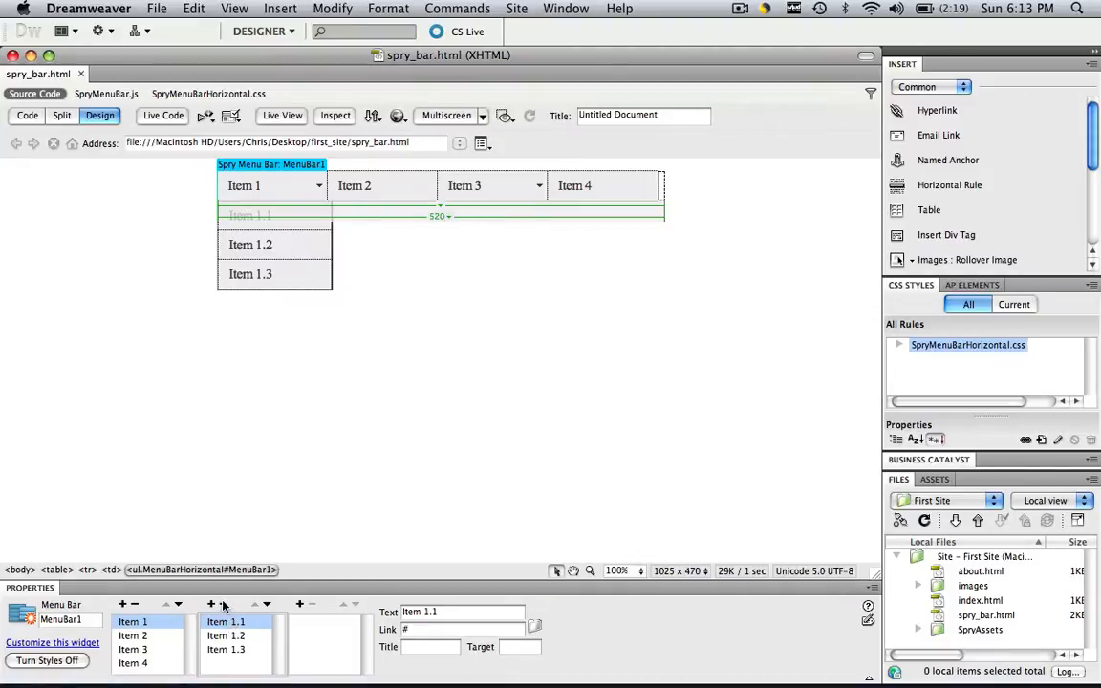
{"action": "mouse_move", "coordinate": [222, 604]}
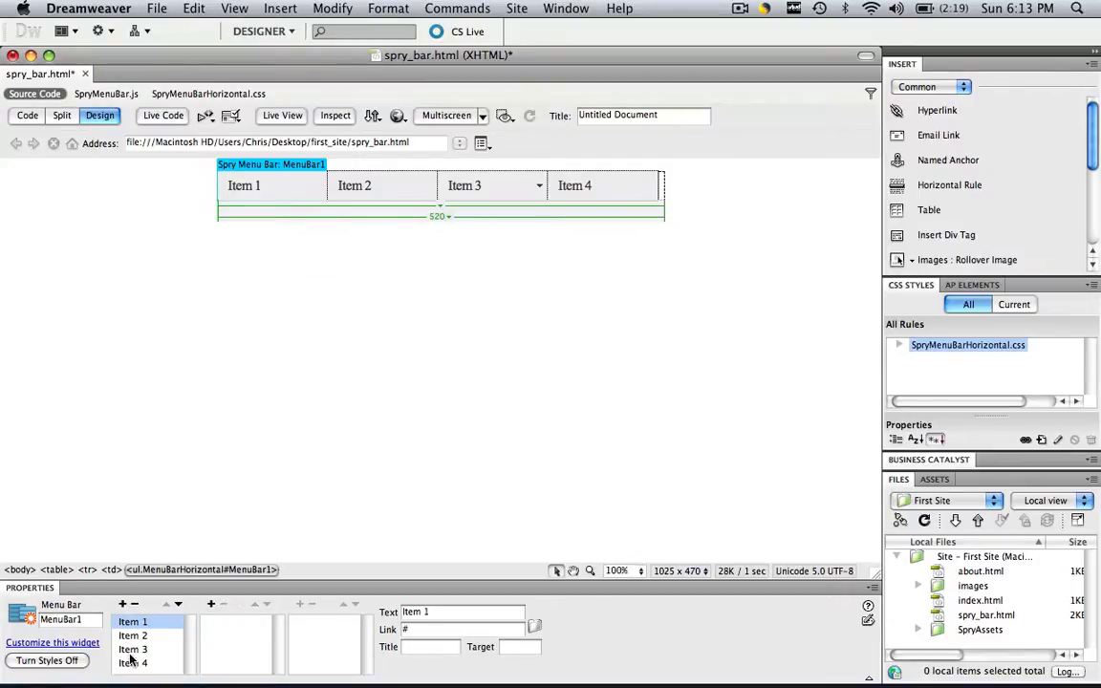
{"action": "left_click", "coordinate": [134, 650]}
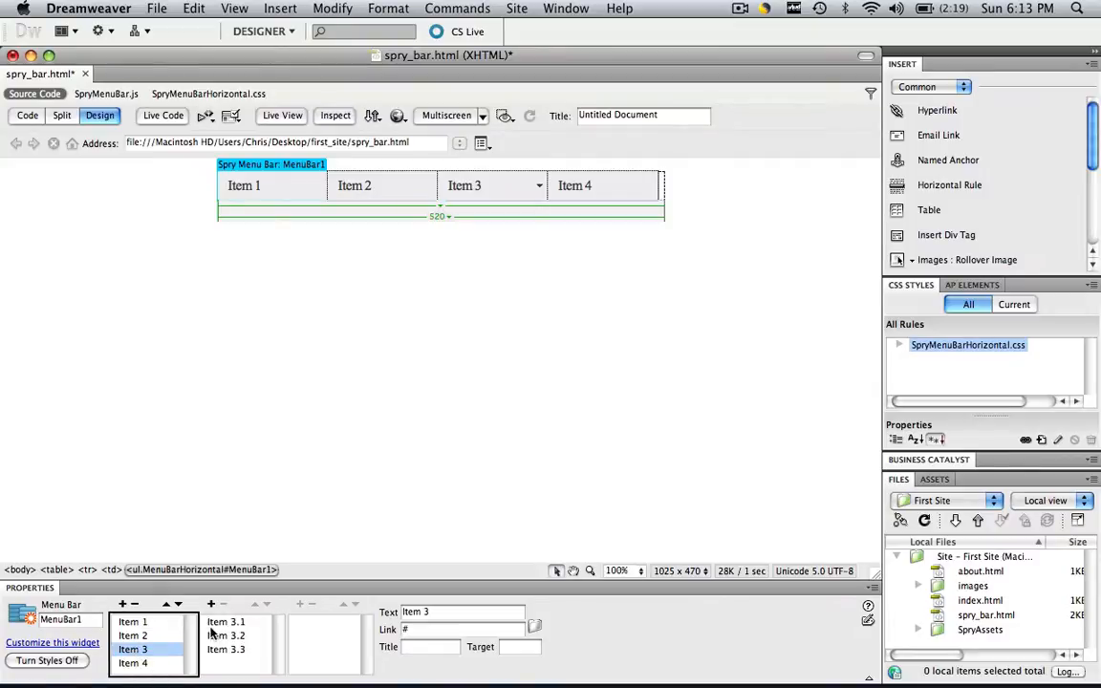
{"action": "left_click", "coordinate": [226, 621]}
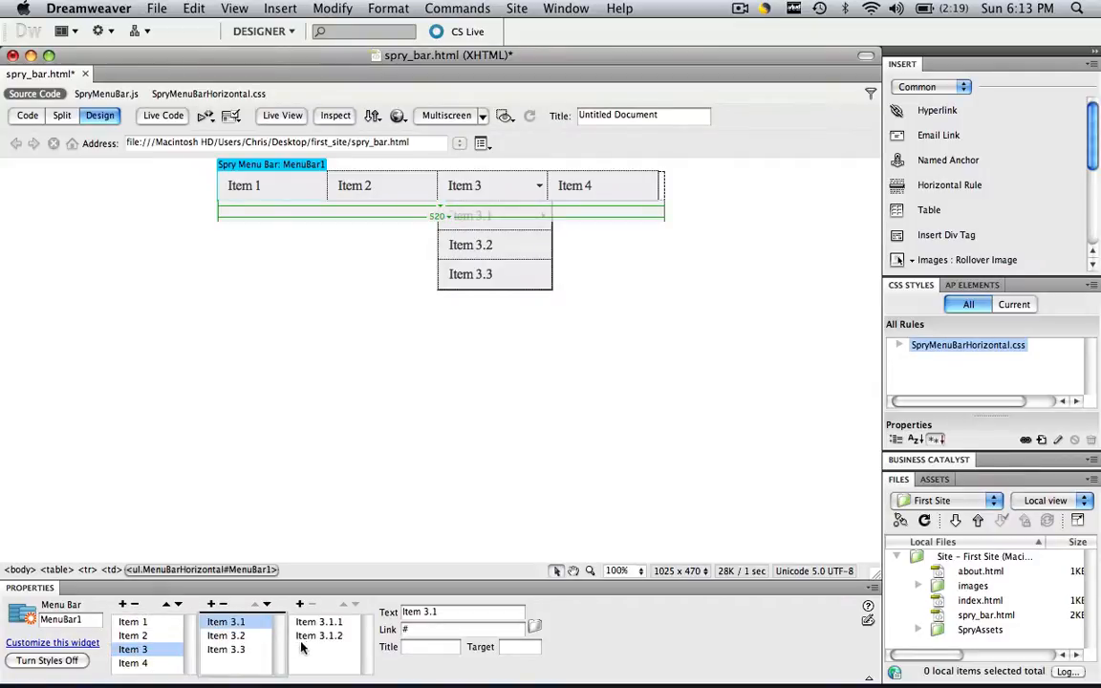
{"action": "left_click", "coordinate": [298, 604]}
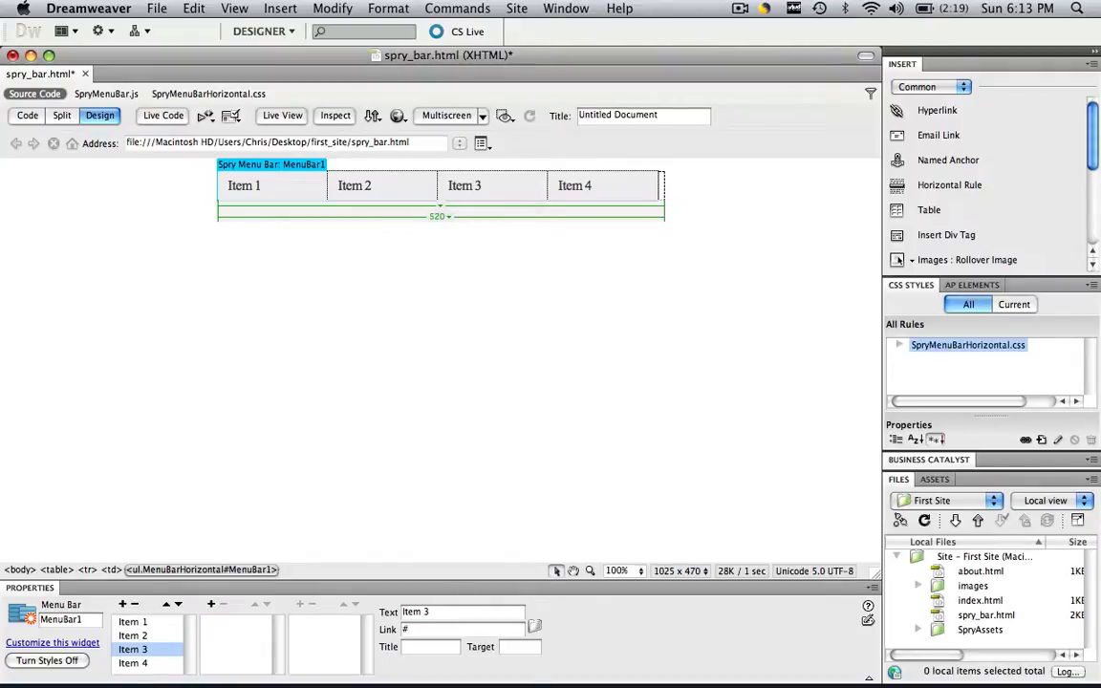
- Save spry_bar.html when prompted and preview it in Safari
{"action": "left_click", "coordinate": [398, 115]}
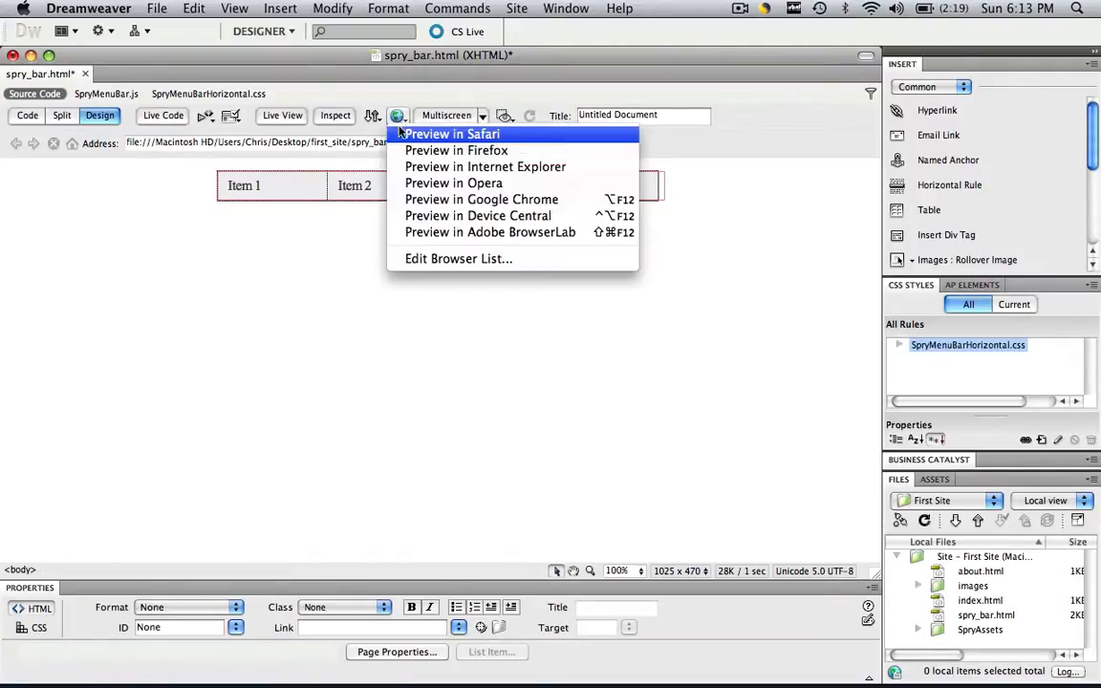
{"action": "left_click", "coordinate": [451, 133]}
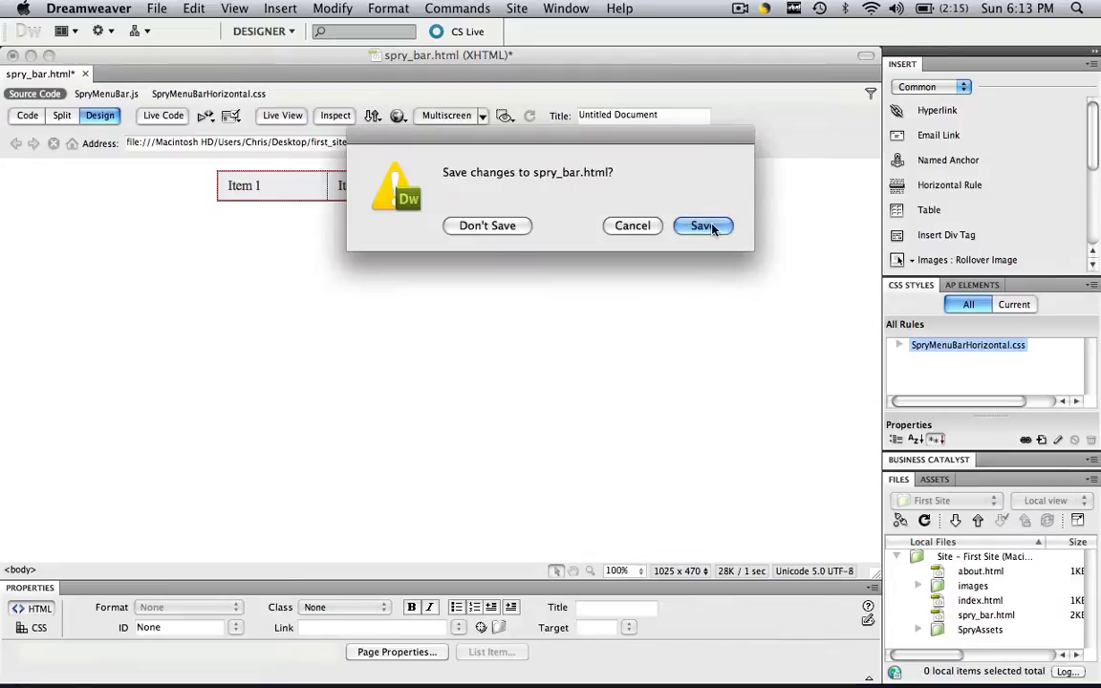
{"action": "left_click", "coordinate": [702, 226]}
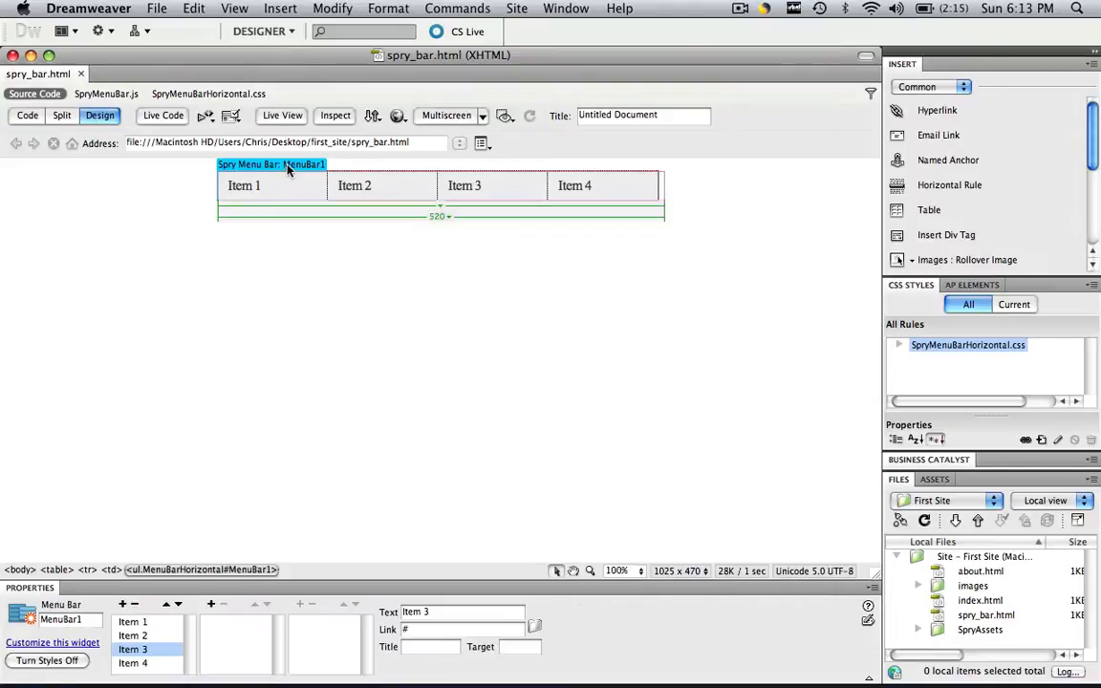
- Rename Item 1 to Home and enter index.html as its link
{"action": "left_click", "coordinate": [134, 621]}
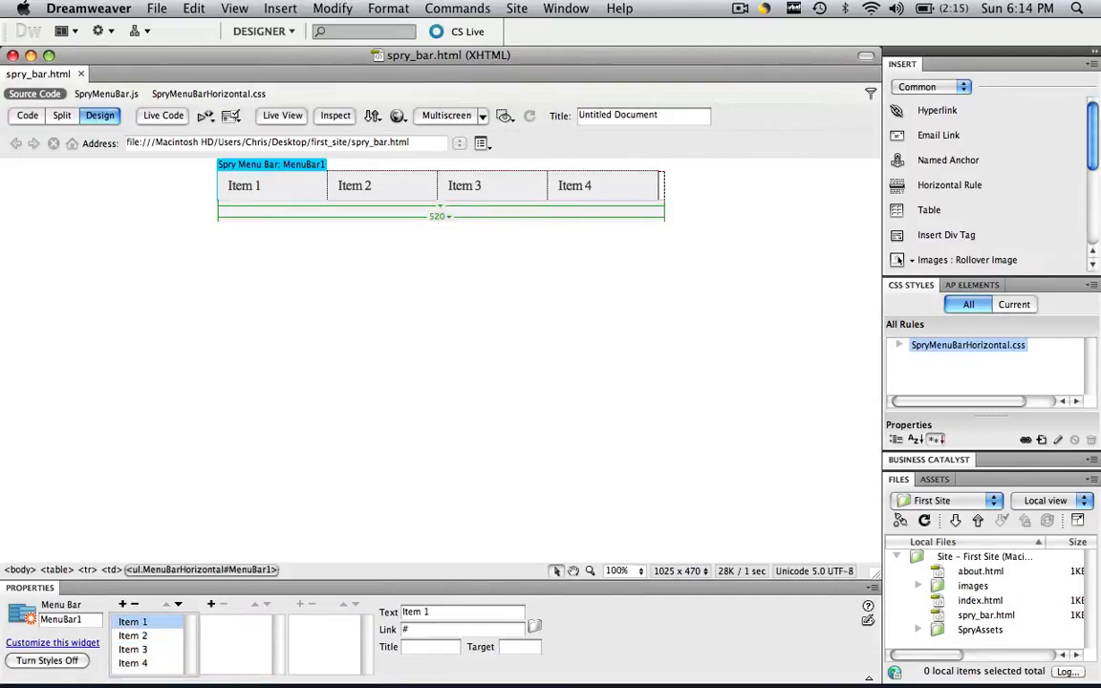
{"action": "left_click", "coordinate": [462, 611]}
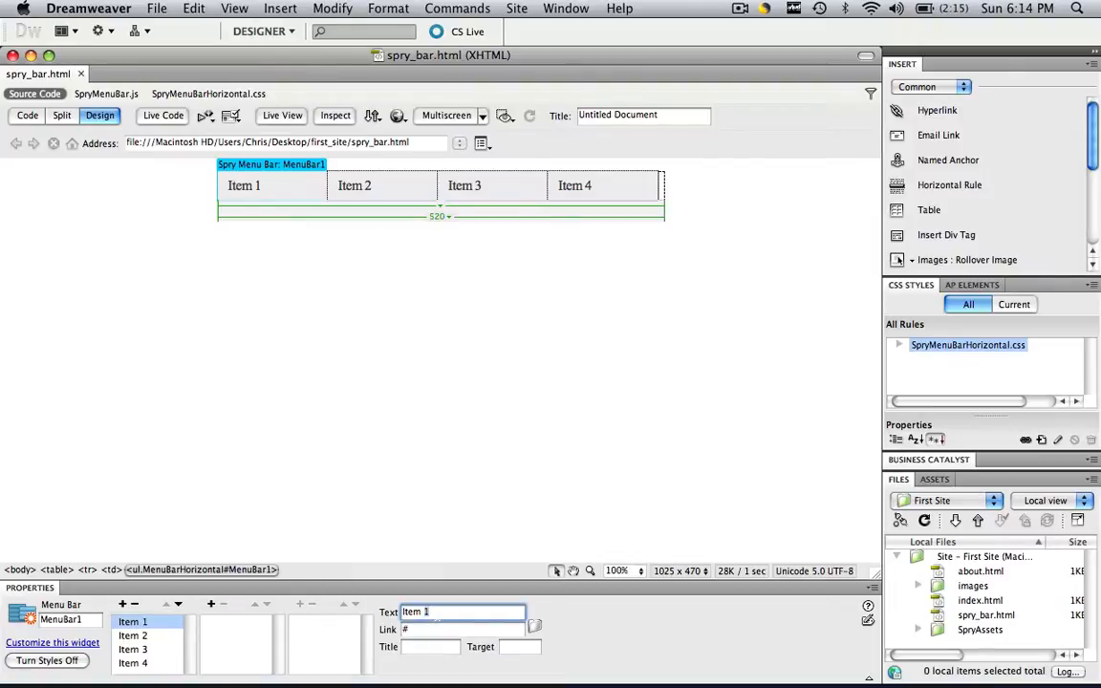
{"action": "type", "text": "Hd"}
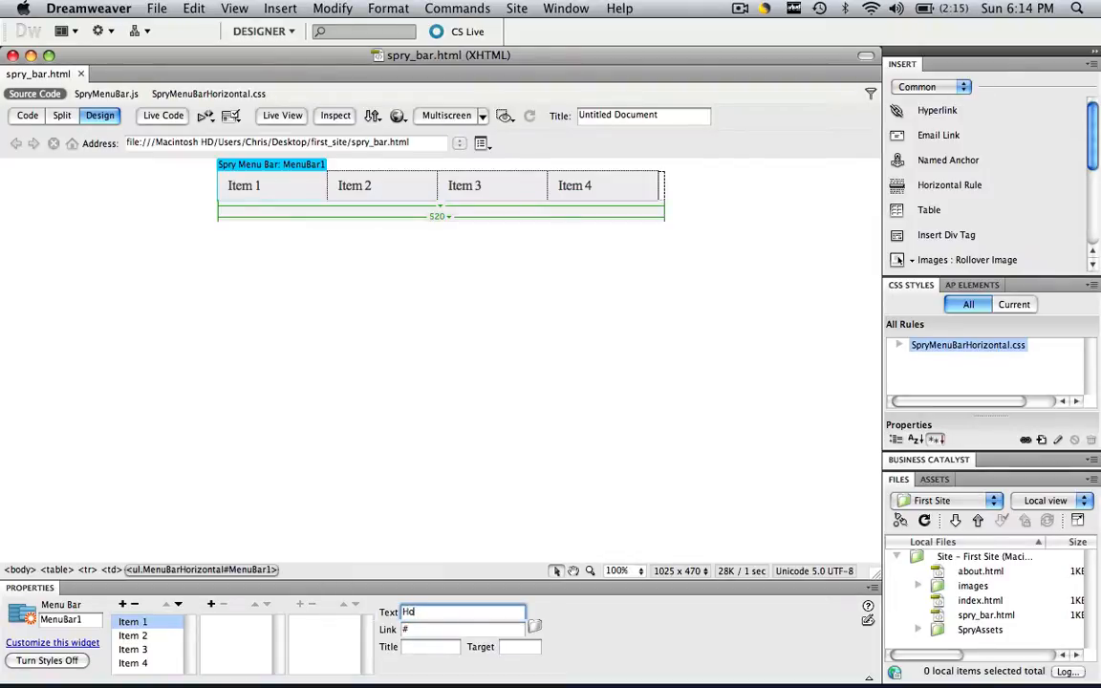
{"action": "type", "text": "Home"}
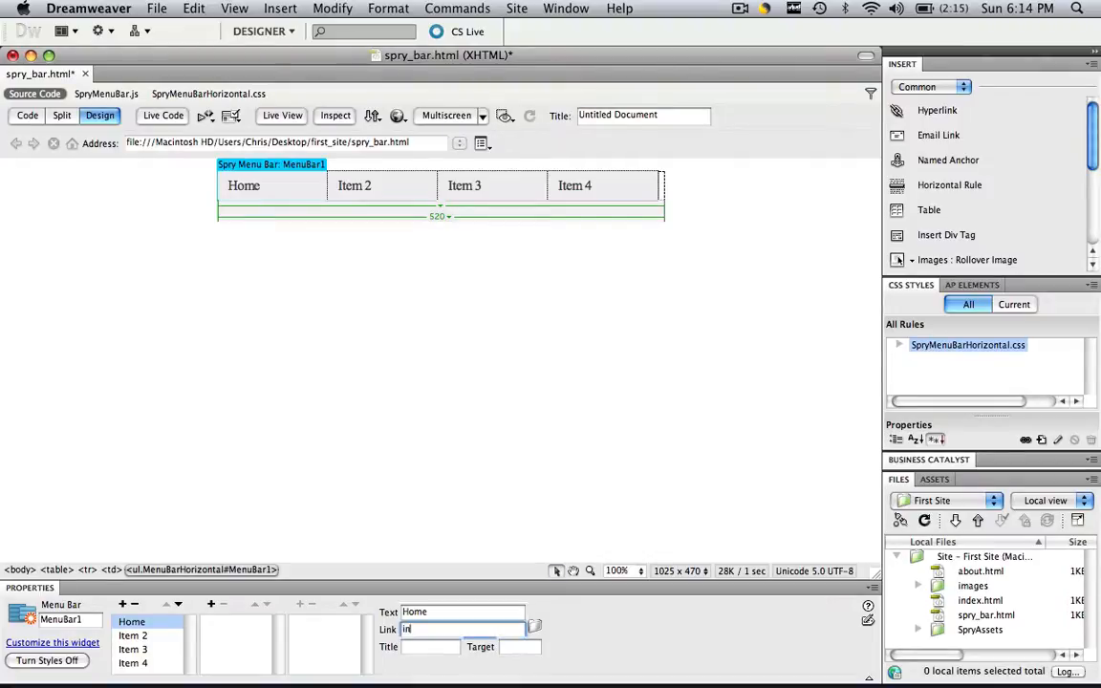
{"action": "type", "text": "index.html"}
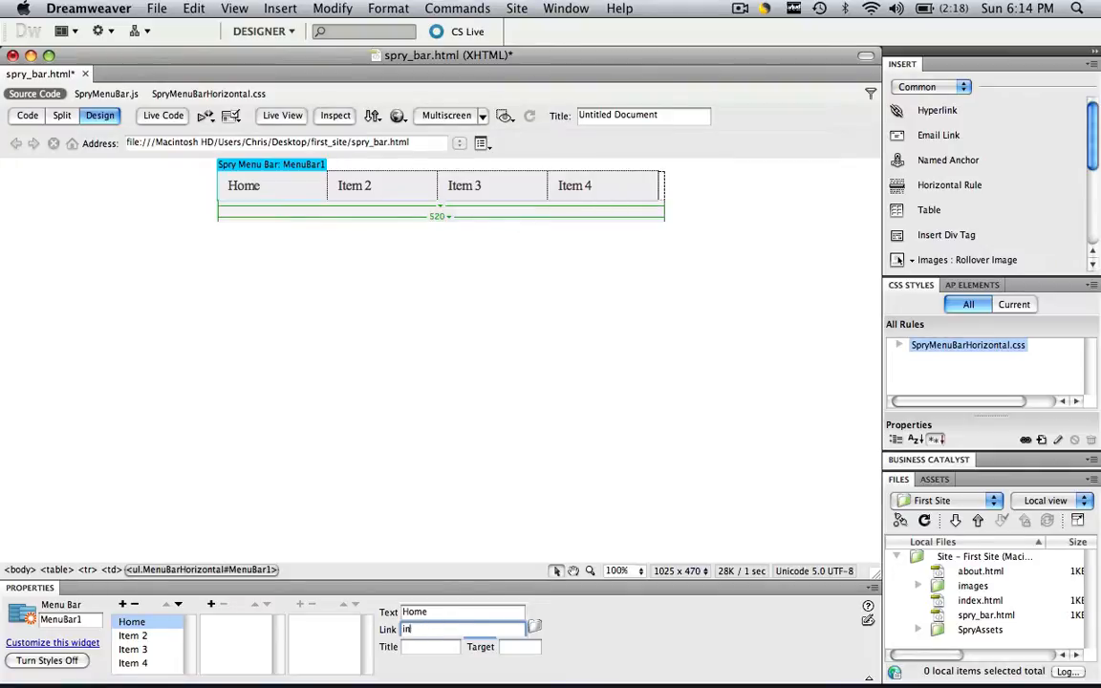
- Browse the site files to link Home to index.html, then move on to Item 2
{"action": "left_click", "coordinate": [533, 627]}
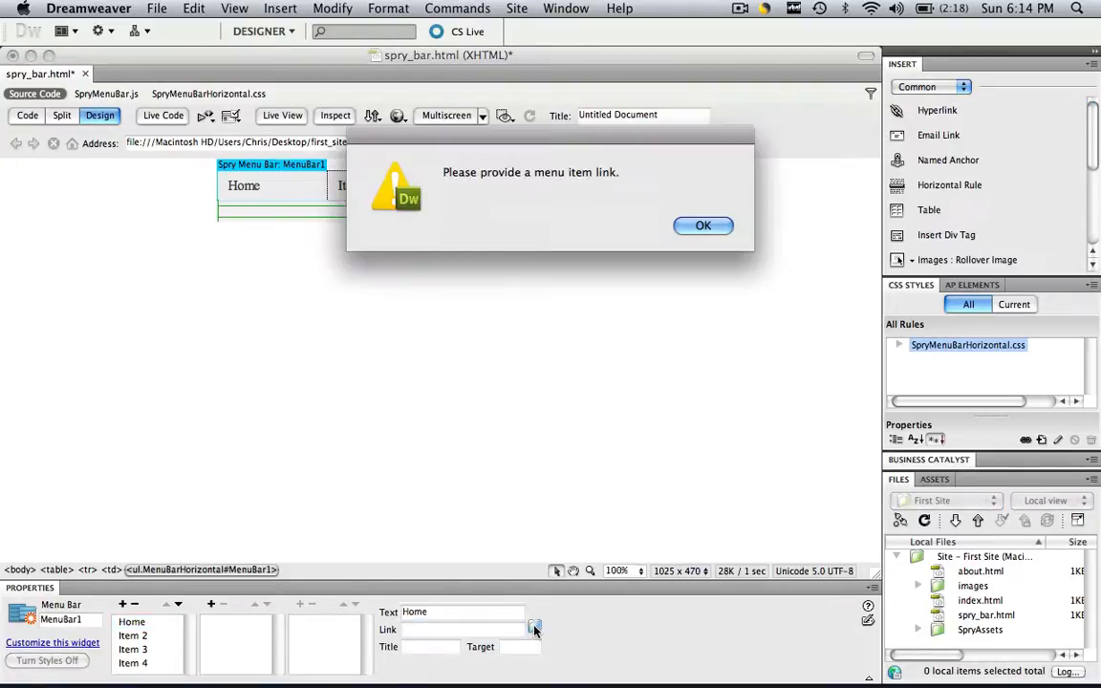
{"action": "left_click", "coordinate": [703, 226]}
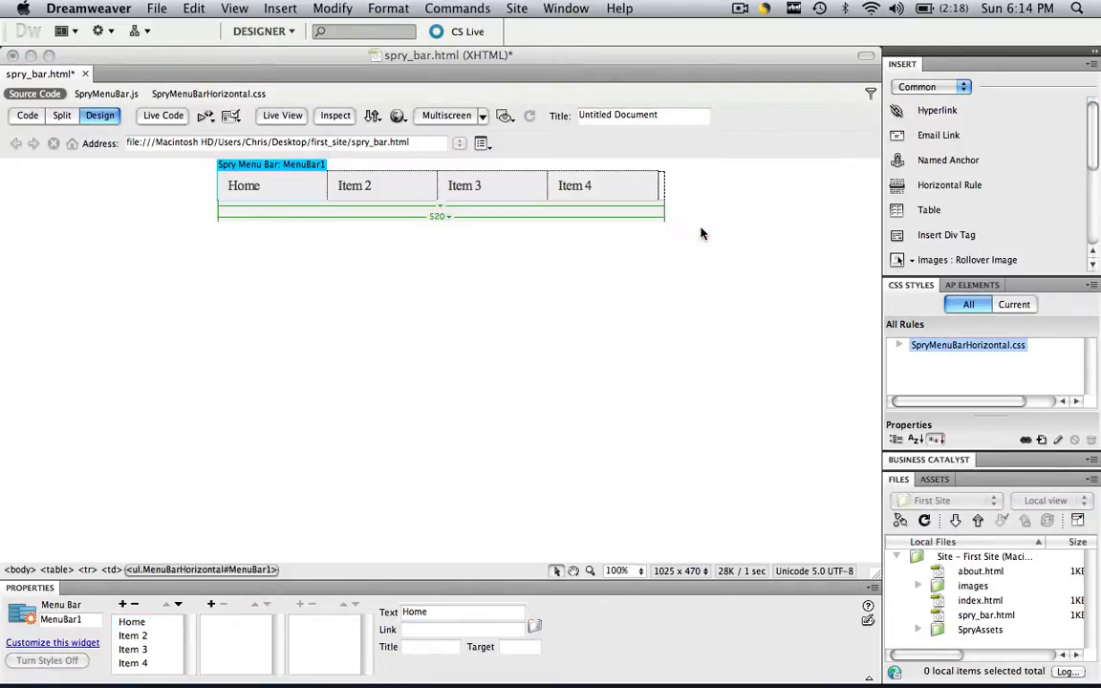
{"action": "left_click", "coordinate": [536, 627]}
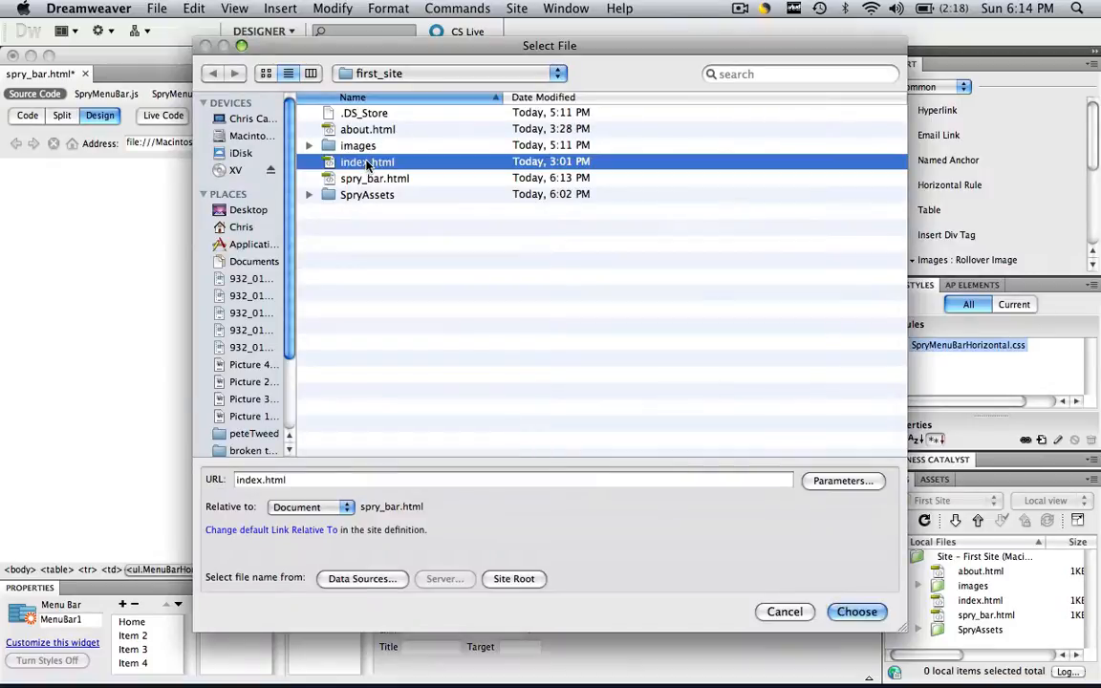
{"action": "left_click", "coordinate": [857, 611]}
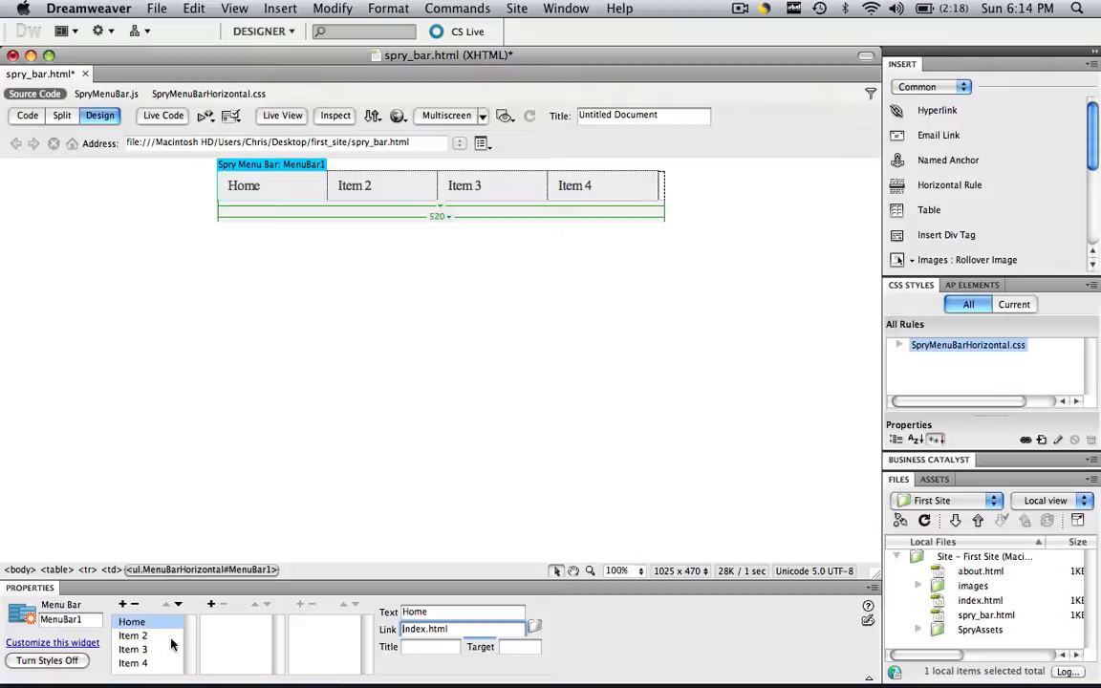
{"action": "left_click", "coordinate": [134, 635]}
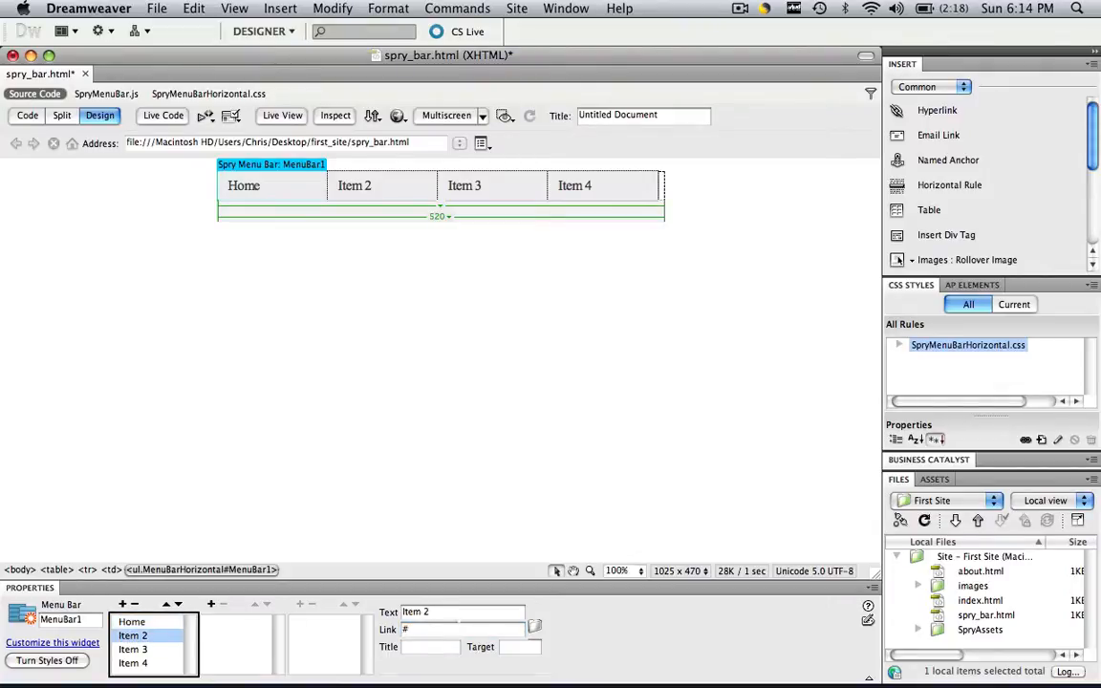
- Rename Item 2 to About and Item 3 to Portfolio, then select Item 4 for Contact
{"action": "type", "text": "about"}
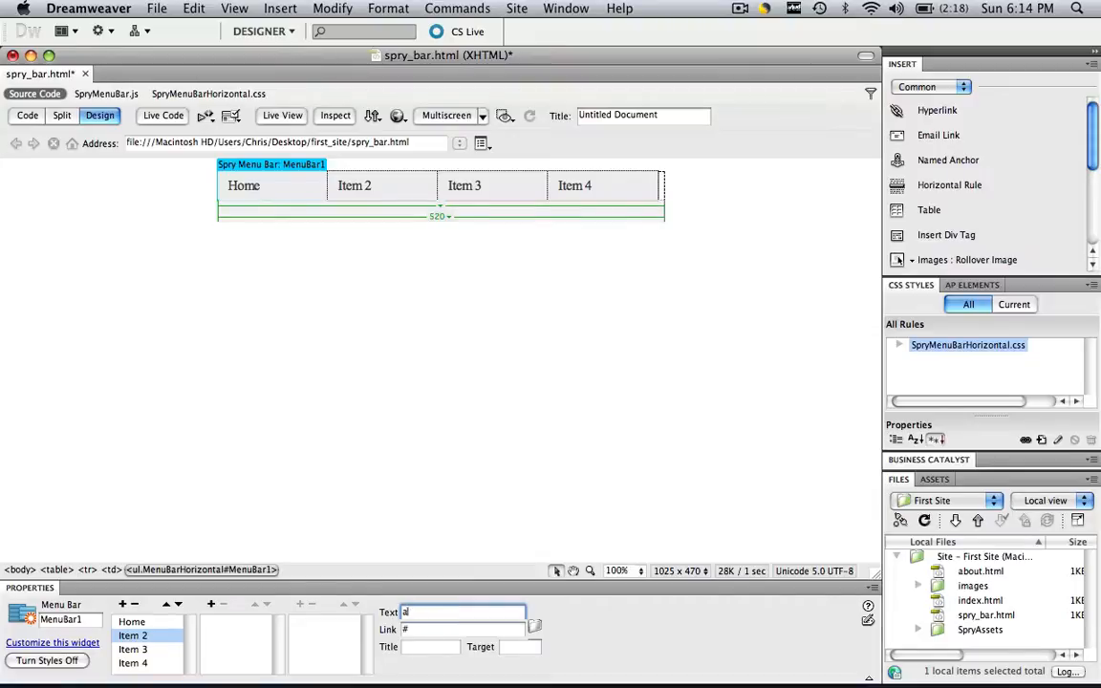
{"action": "type", "text": "About"}
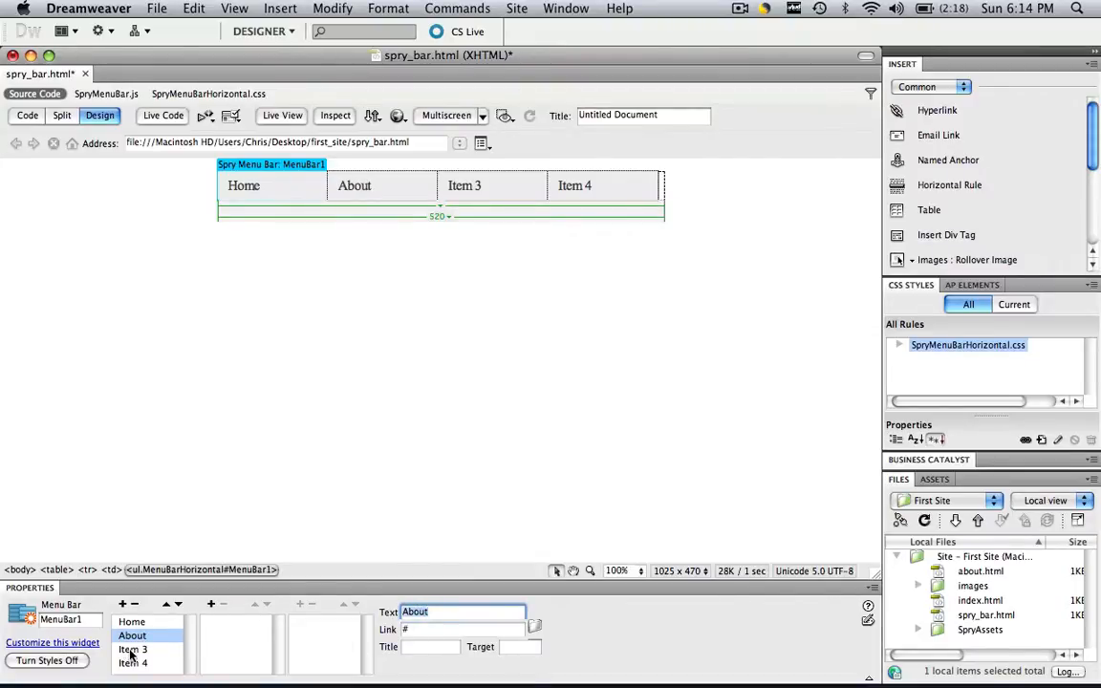
{"action": "left_click", "coordinate": [134, 650]}
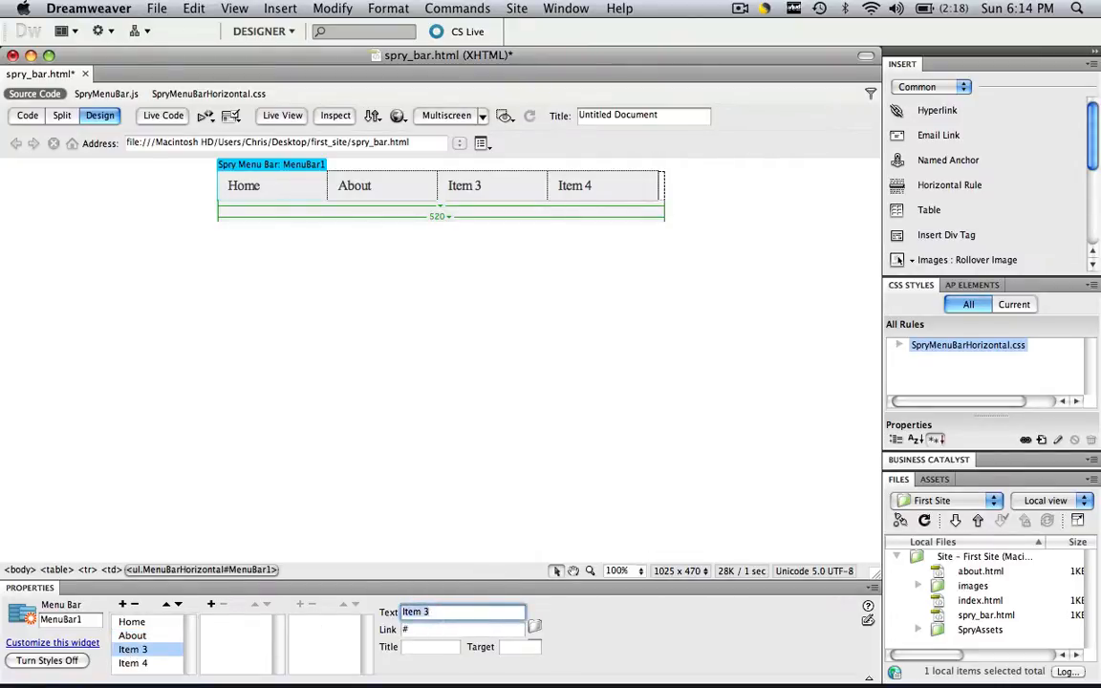
{"action": "type", "text": "Portfolio"}
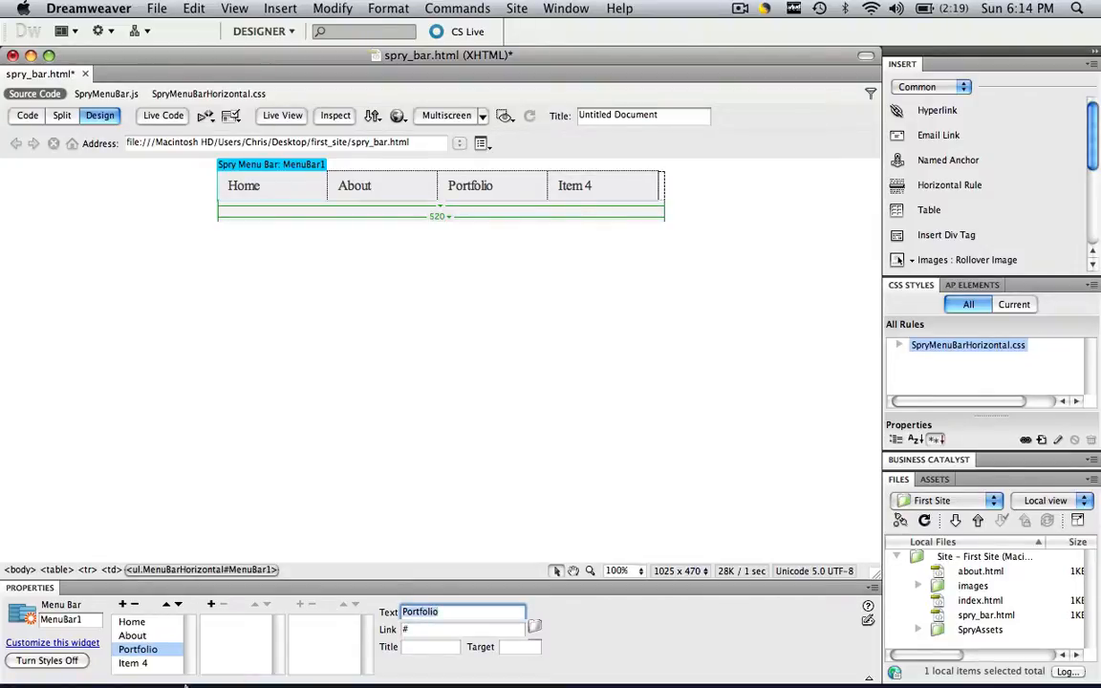
{"action": "left_click", "coordinate": [133, 661]}
{"action": "type", "text": "Contact"}
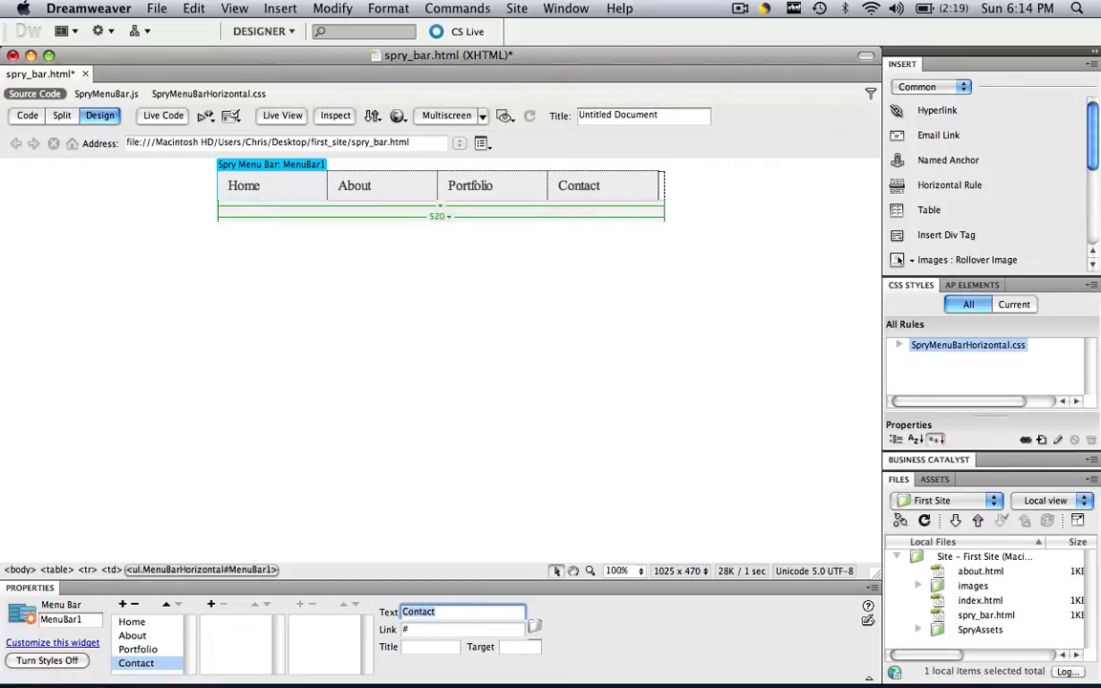
{"action": "mouse_move", "coordinate": [184, 664]}
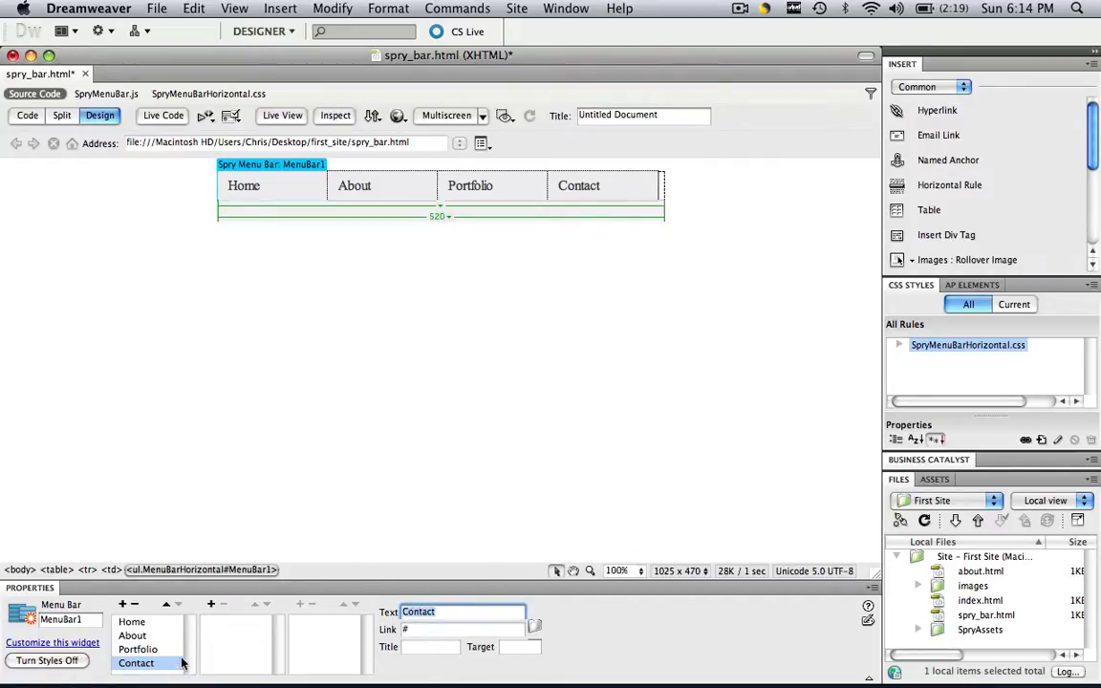
{"action": "mouse_move", "coordinate": [177, 673]}
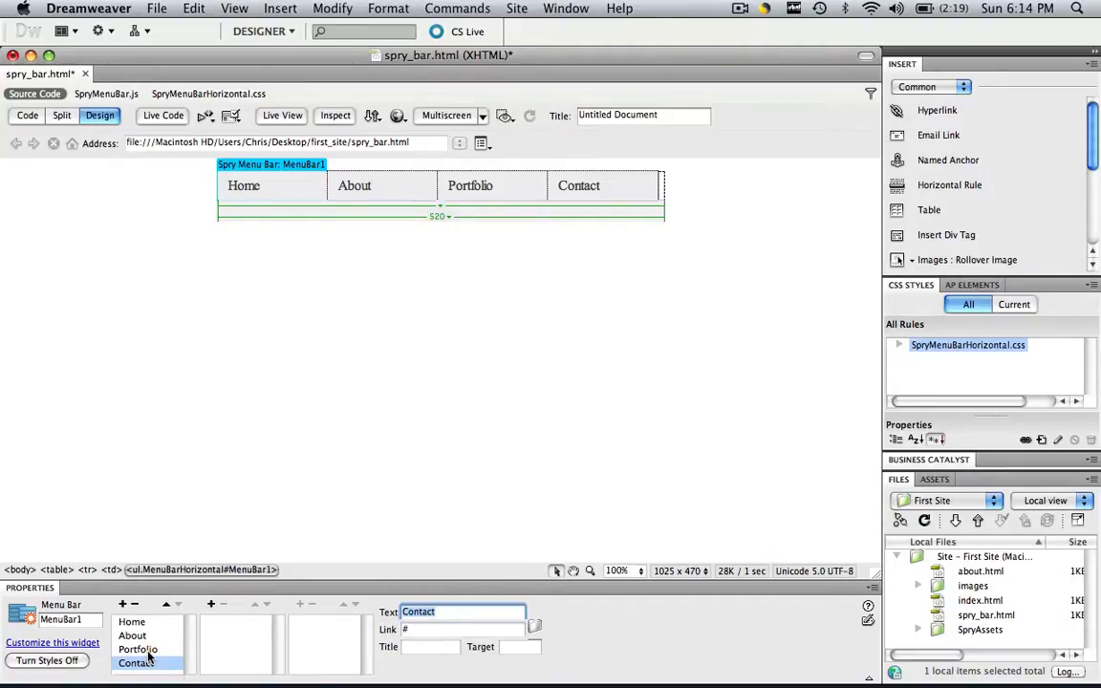
- Add submenu items under Portfolio labelled Pictures, Paintings and Cool Stuff
{"action": "left_click", "coordinate": [138, 650]}
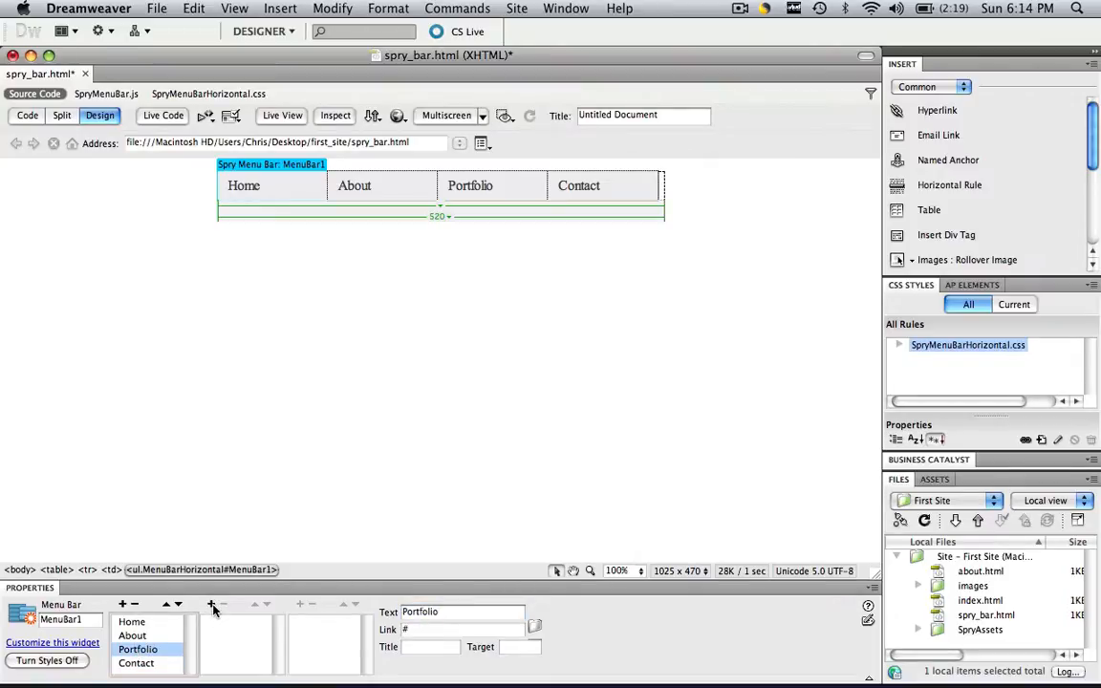
{"action": "mouse_move", "coordinate": [212, 604]}
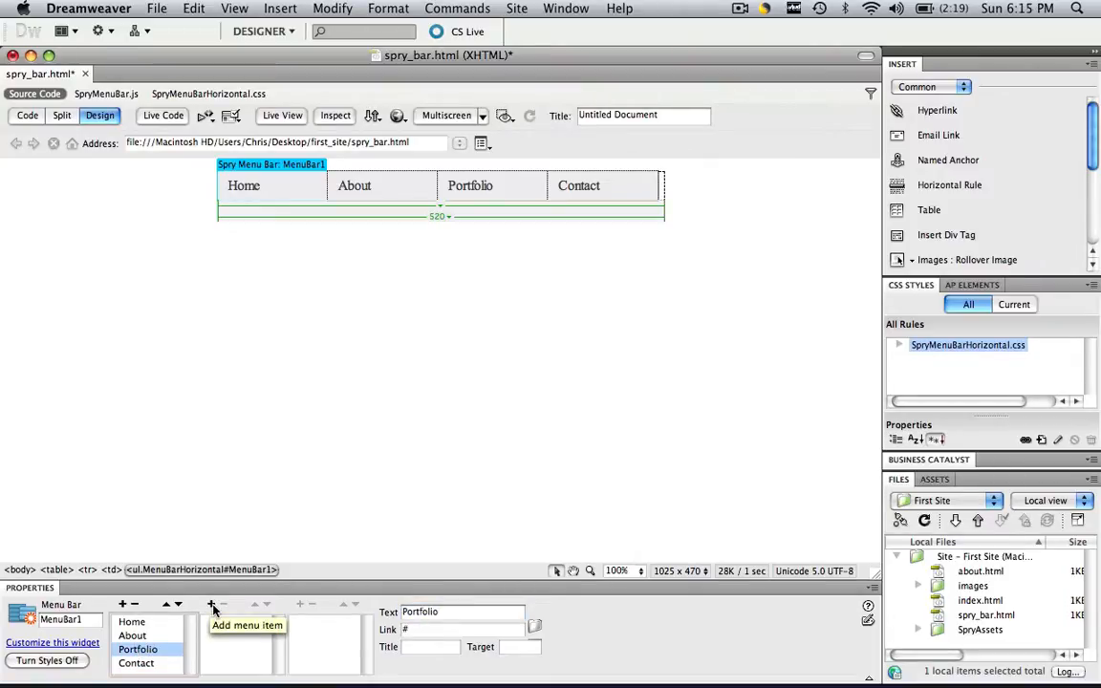
{"action": "left_click", "coordinate": [213, 604]}
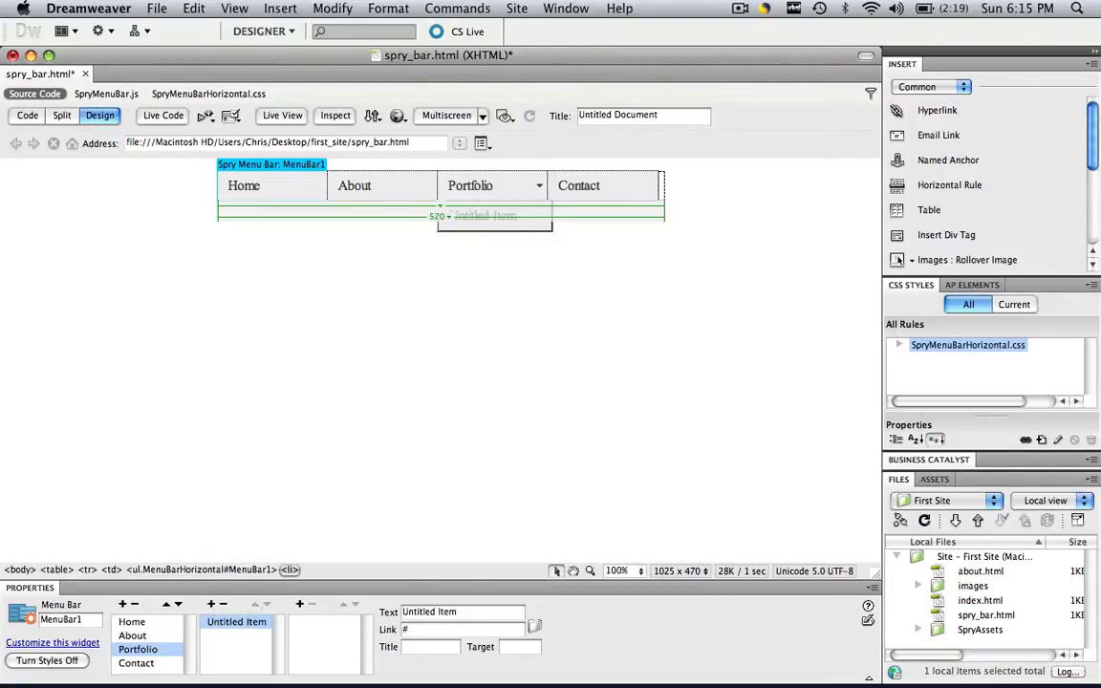
{"action": "left_click", "coordinate": [462, 612]}
{"action": "type", "text": "Pictures"}
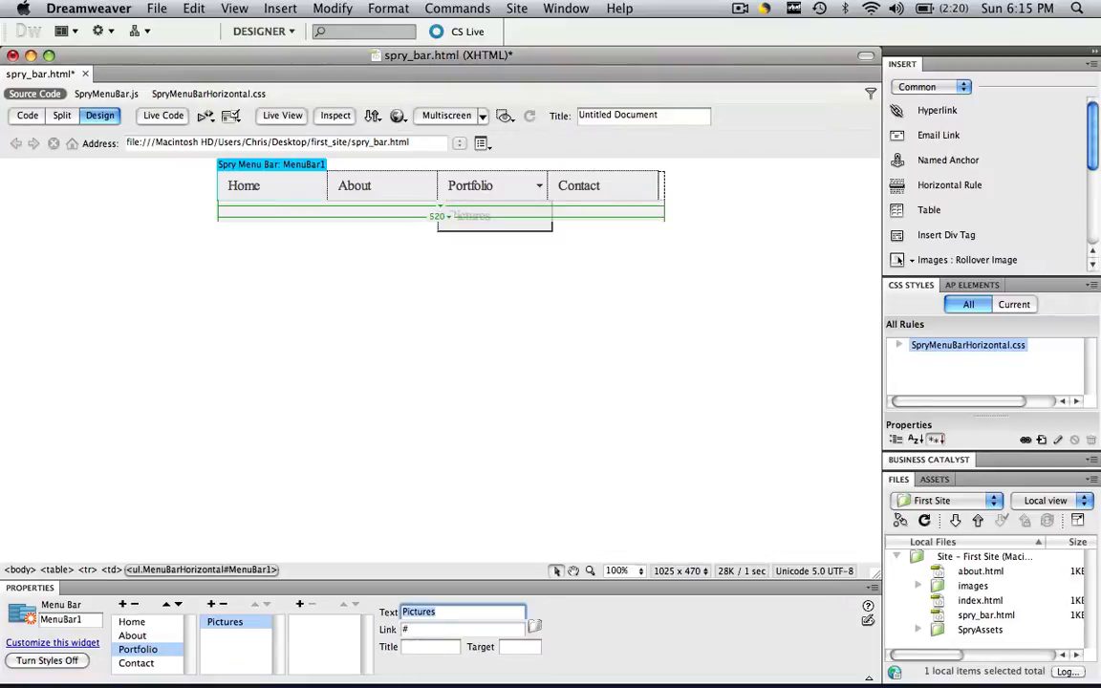
{"action": "left_click", "coordinate": [210, 604]}
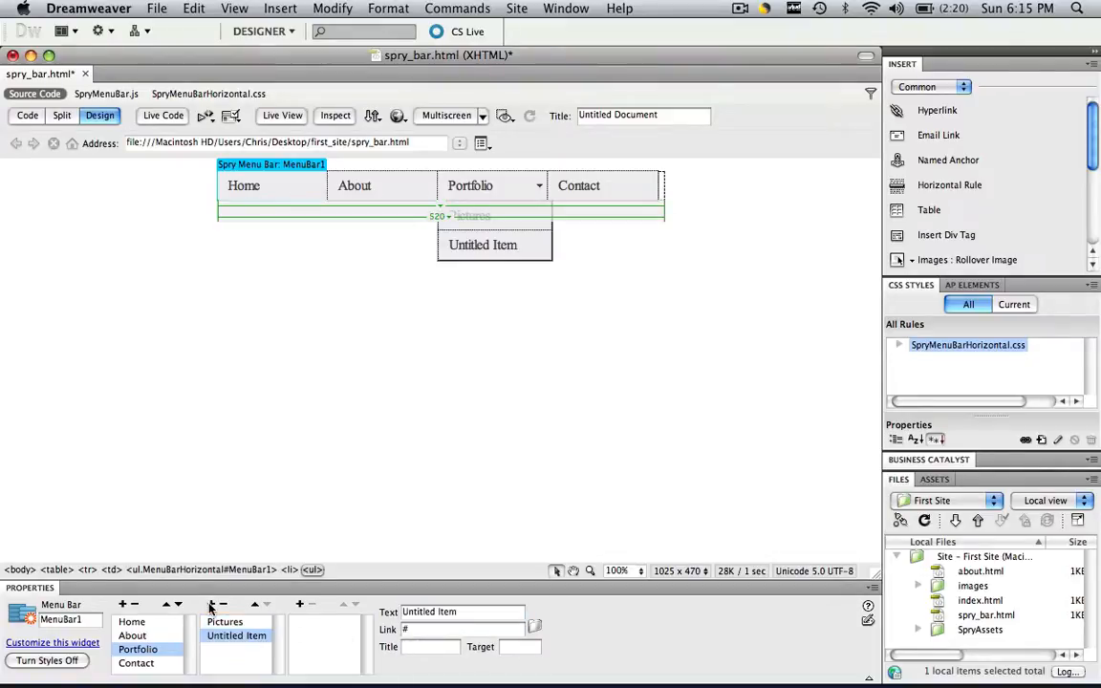
{"action": "left_click", "coordinate": [462, 612]}
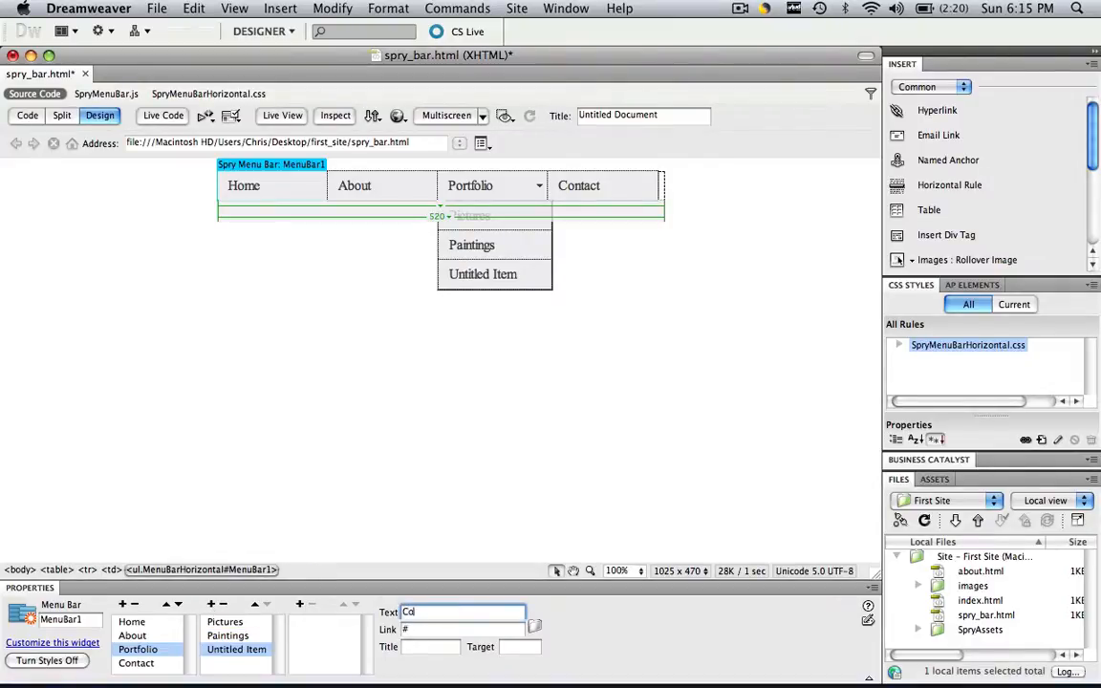
{"action": "type", "text": "Cool Stuff"}
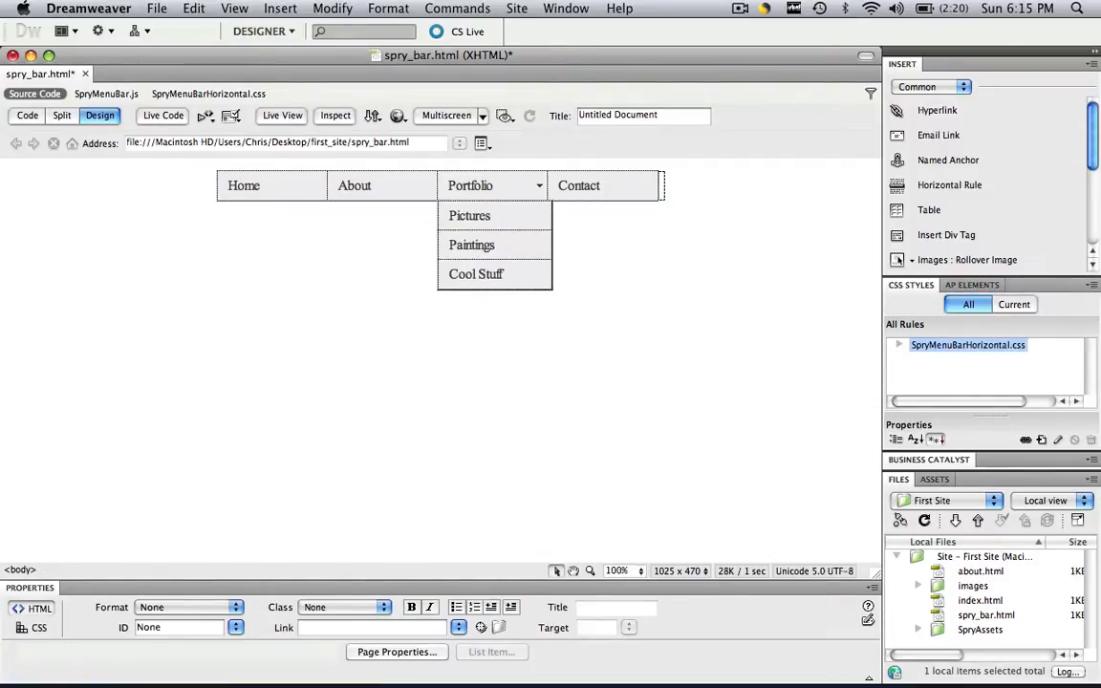
- Preview in Safari to try the Portfolio drop-down with its three entries
{"action": "left_click", "coordinate": [398, 115]}
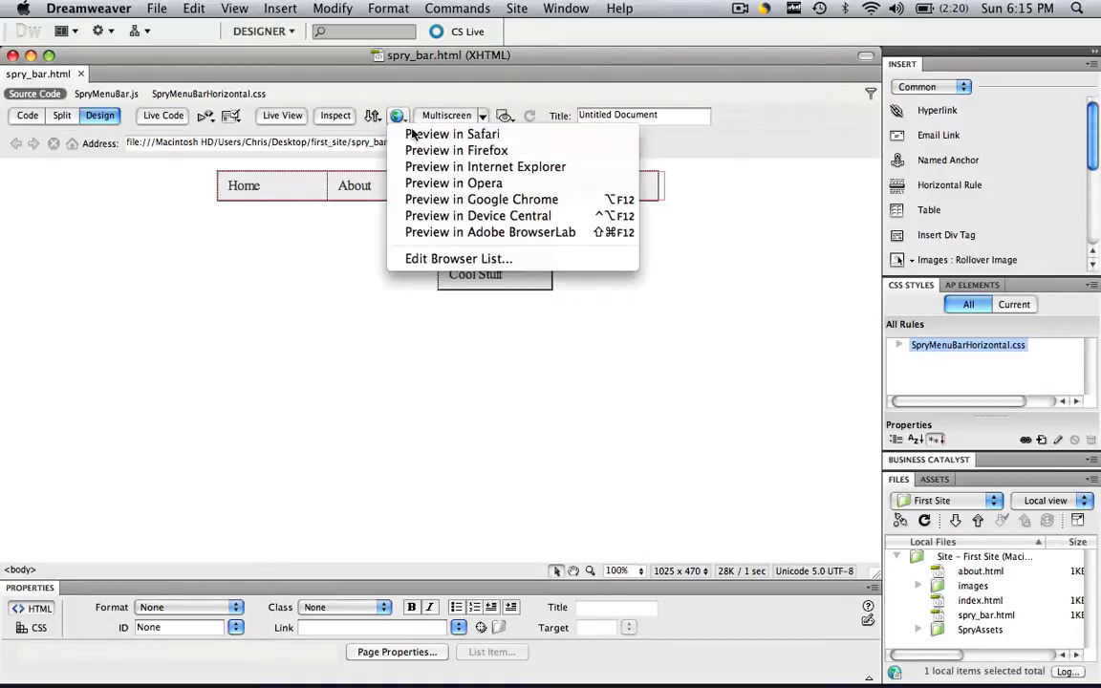
{"action": "left_click", "coordinate": [451, 134]}
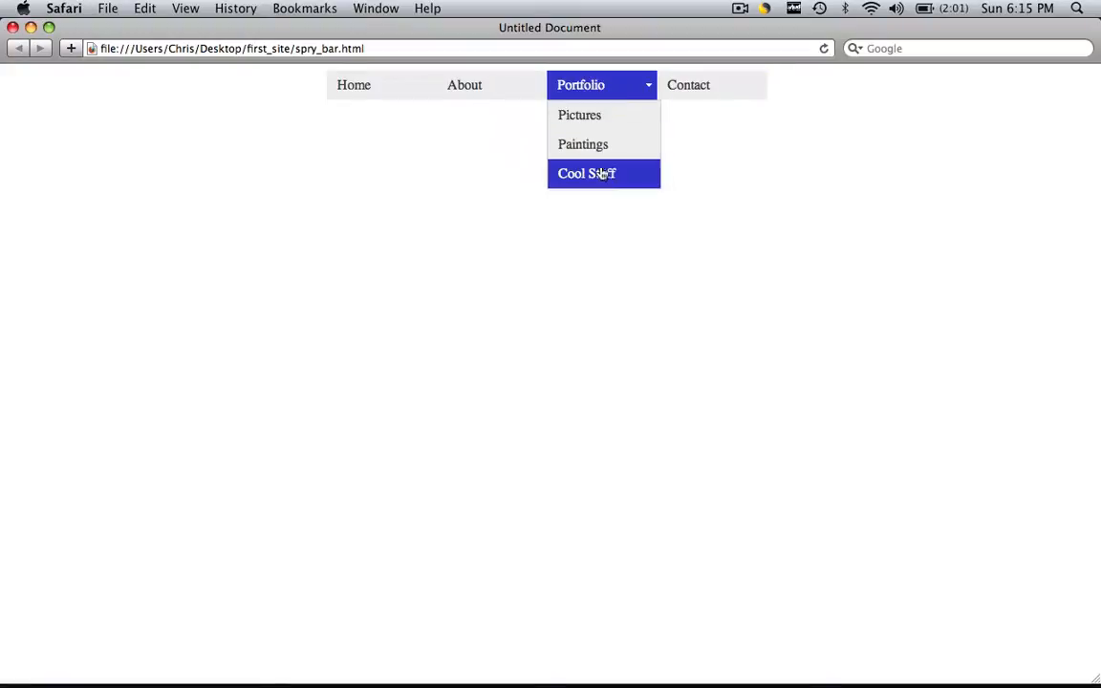
{"action": "mouse_move", "coordinate": [547, 138]}
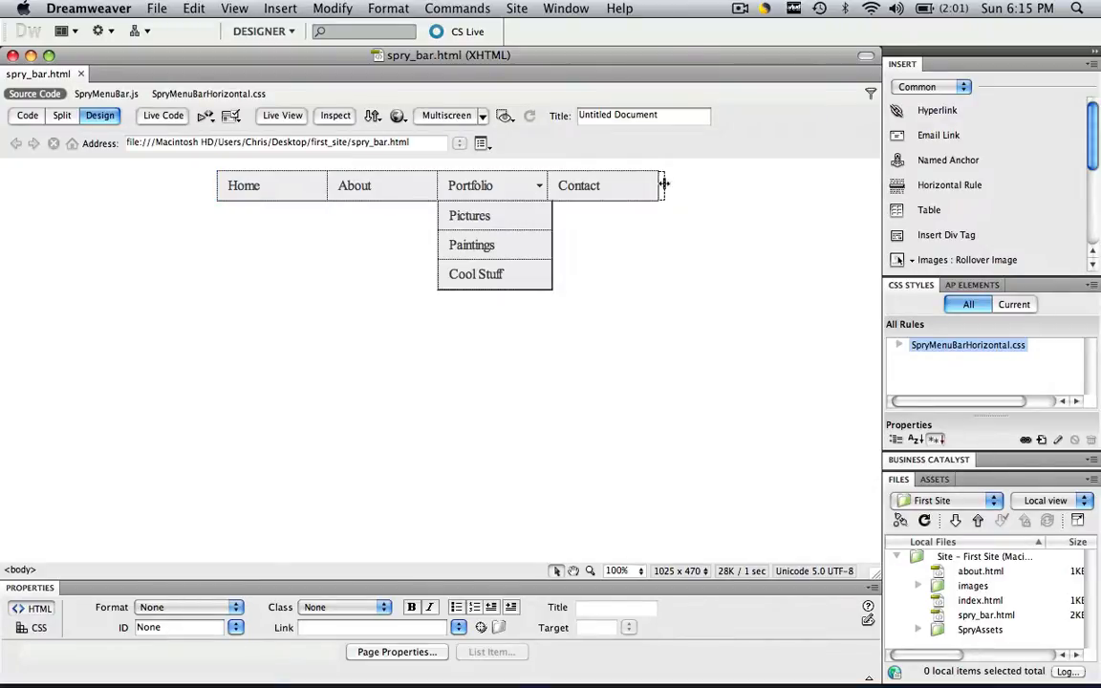
- Select the menu bar widget and add a fifth top-level item after Contact
{"action": "left_click", "coordinate": [244, 184]}
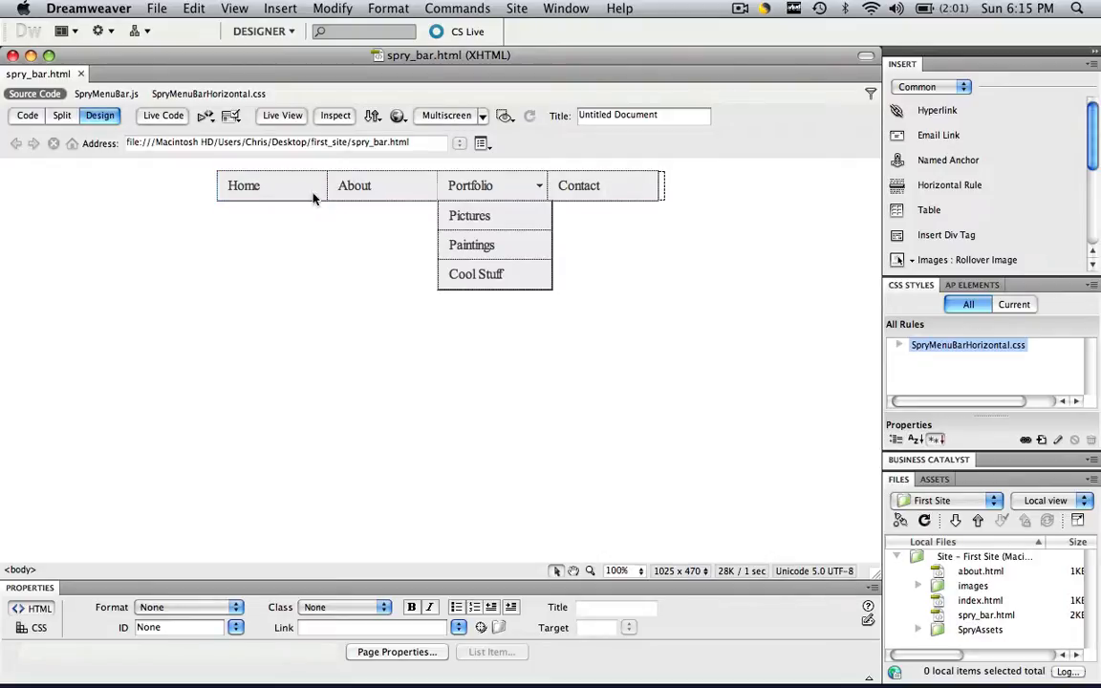
{"action": "left_click", "coordinate": [271, 185]}
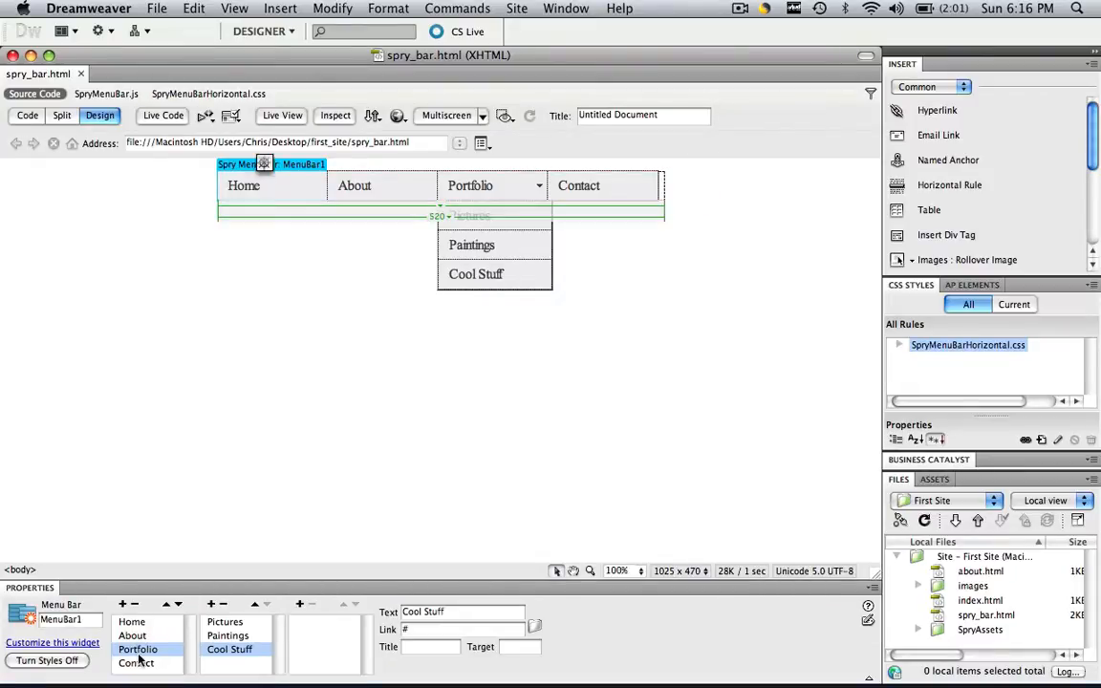
{"action": "left_click", "coordinate": [135, 662]}
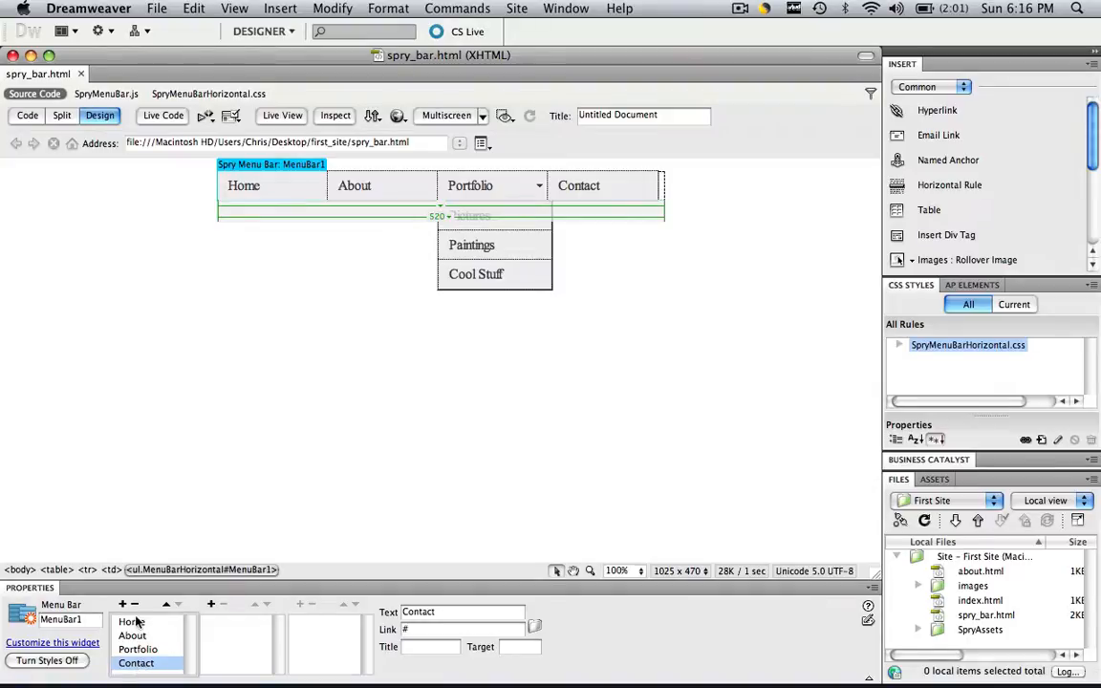
{"action": "left_click", "coordinate": [122, 604]}
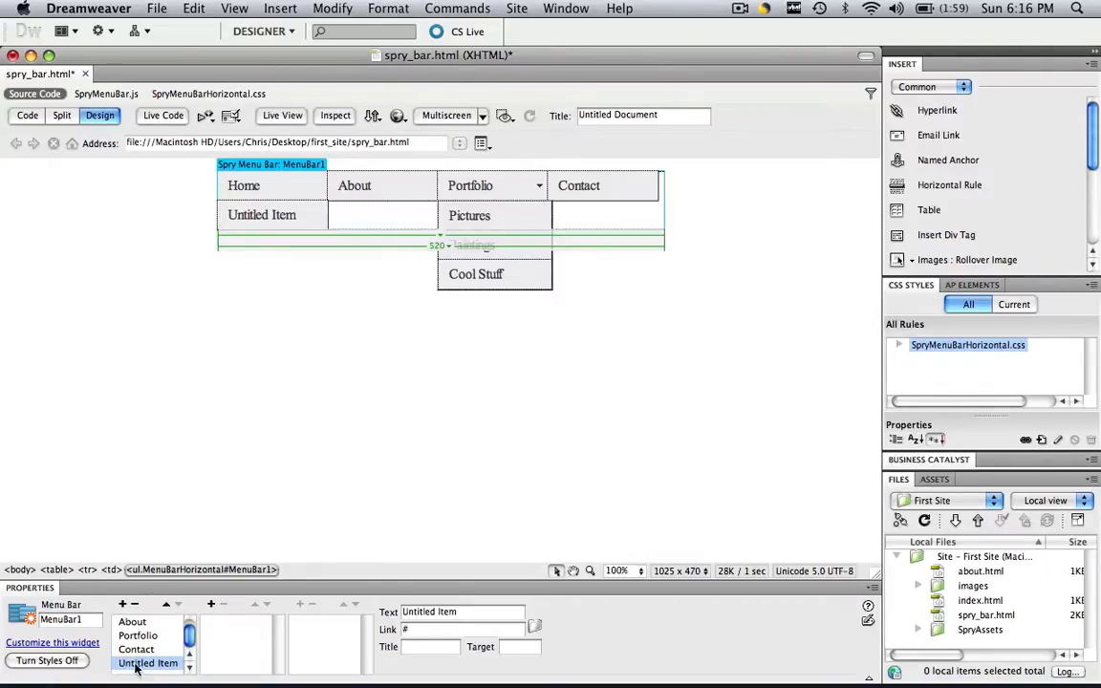
- Move Untitled Item above Contact and rename it Apples
{"action": "left_click", "coordinate": [165, 604]}
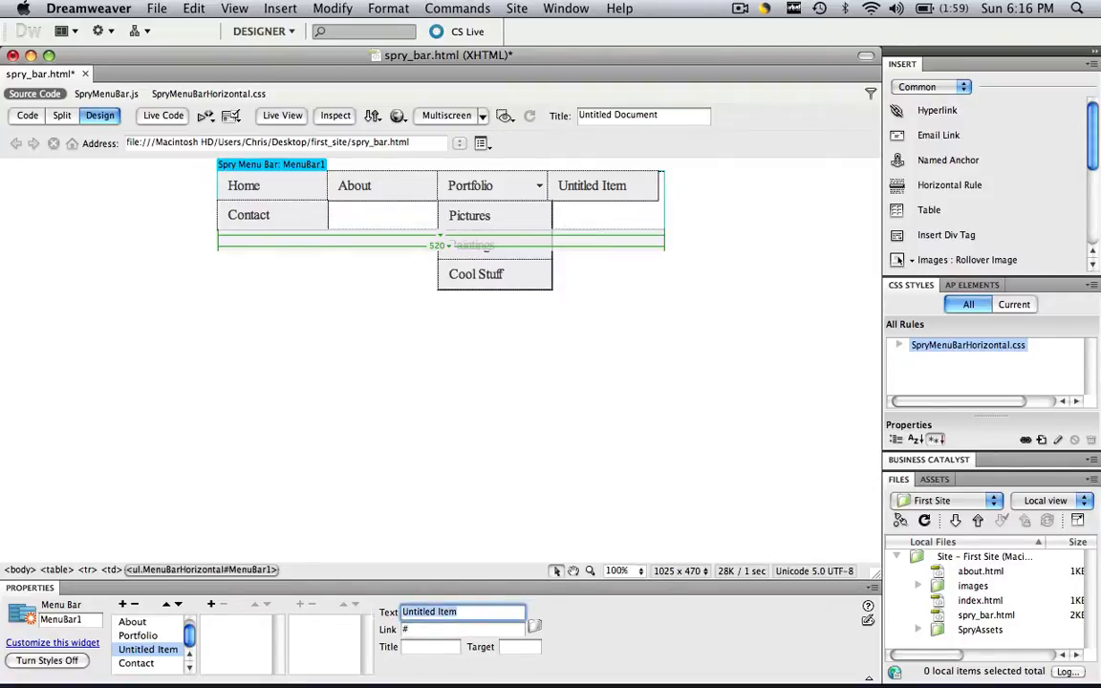
{"action": "type", "text": "Apples"}
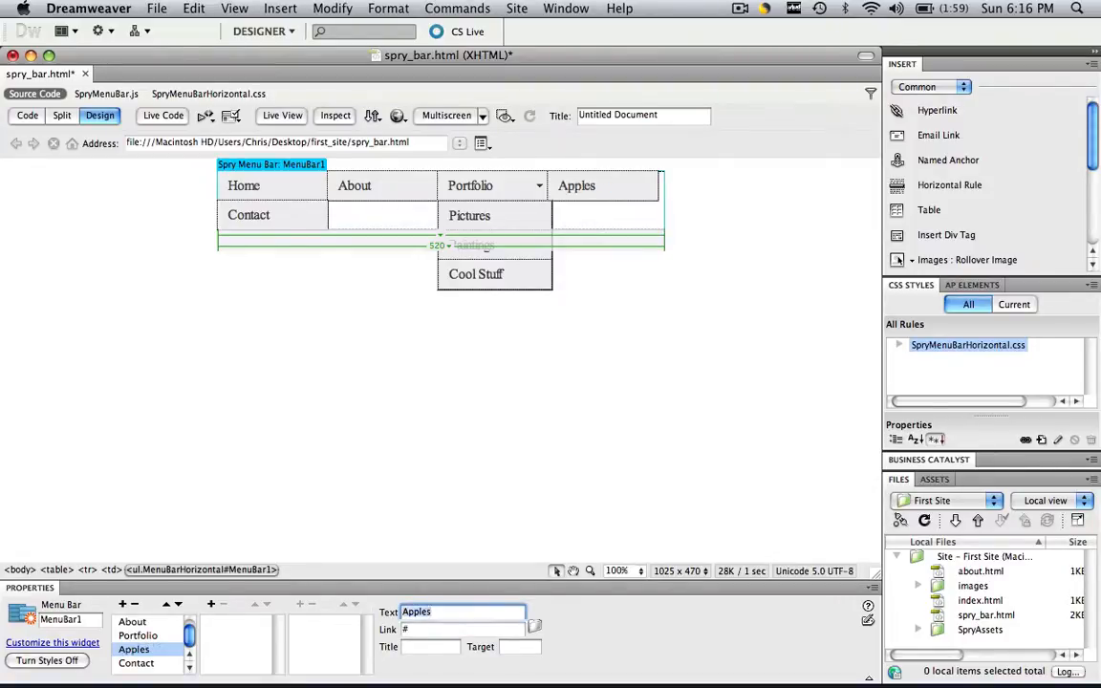
{"action": "mouse_move", "coordinate": [507, 161]}
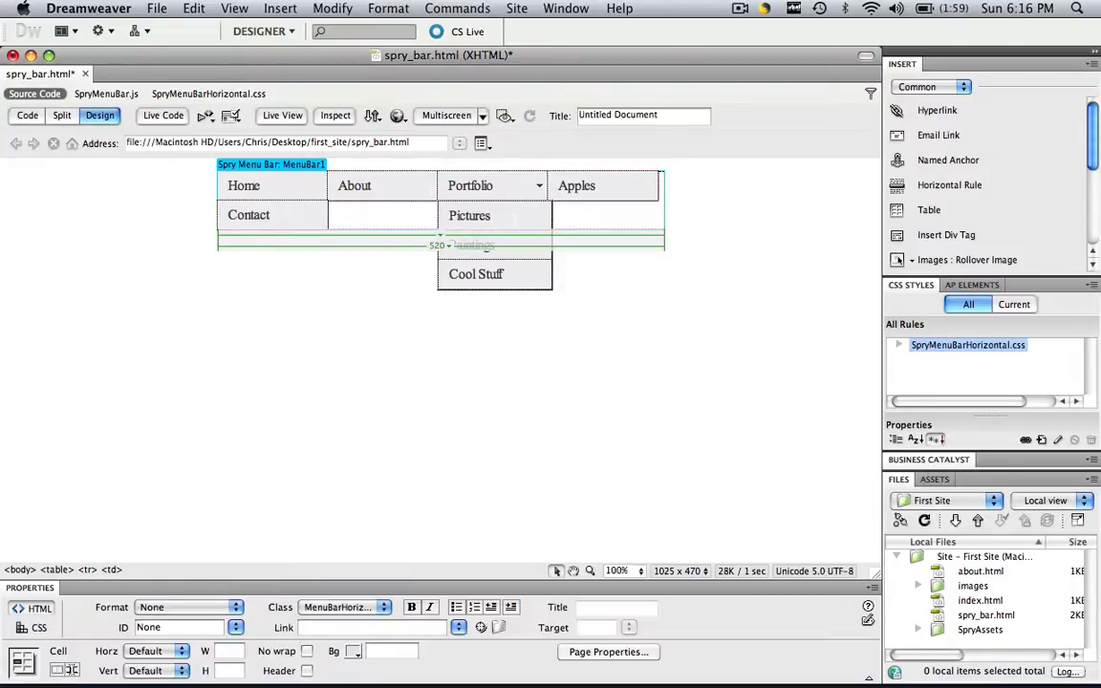
- Select the table holding the menu bar and set its width to 620 pixels
{"action": "left_click", "coordinate": [56, 570]}
{"action": "type", "text": "620"}
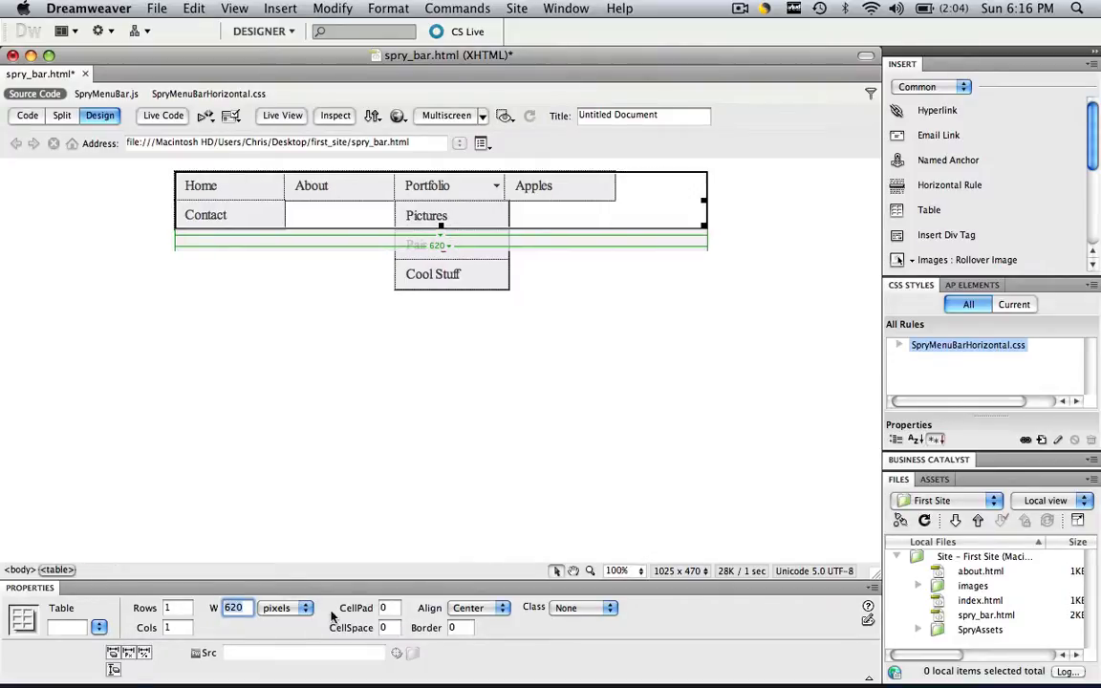
{"action": "mouse_move", "coordinate": [214, 608]}
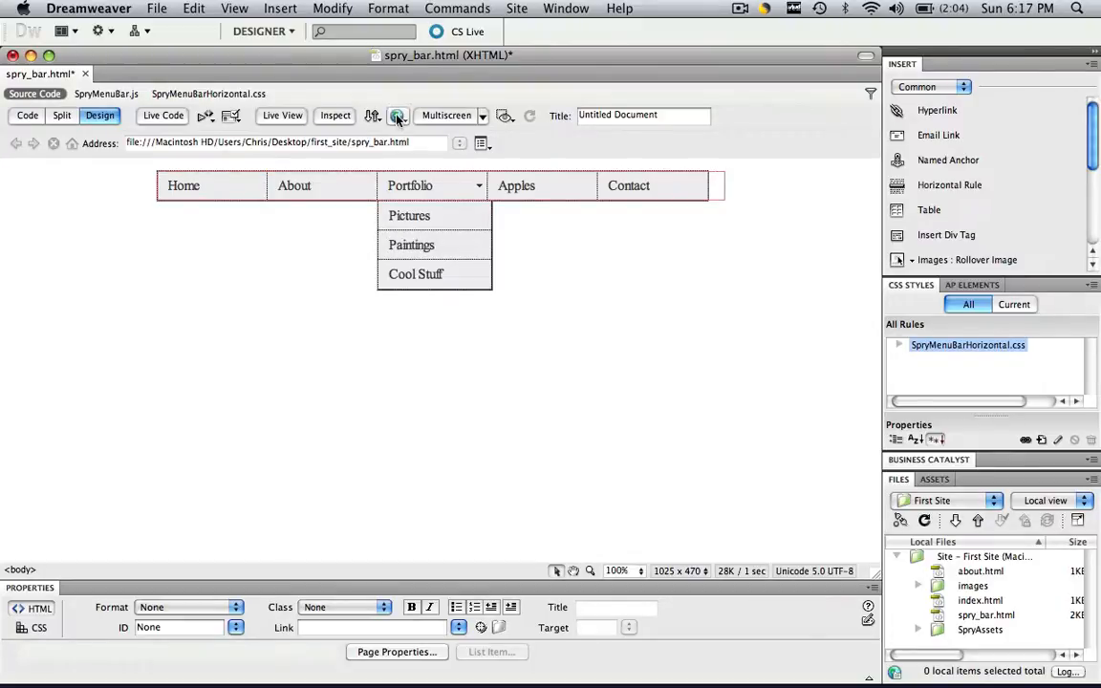
- Save spry_bar.html and preview the five-item menu bar in Safari
{"action": "left_click", "coordinate": [398, 114]}
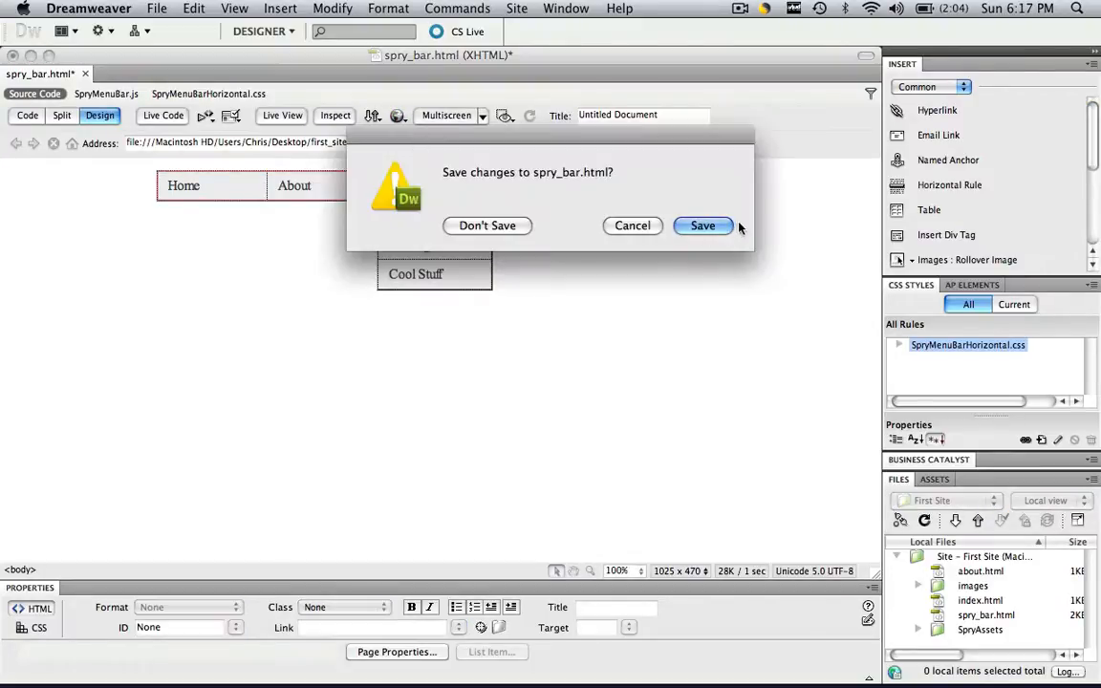
{"action": "left_click", "coordinate": [703, 226]}
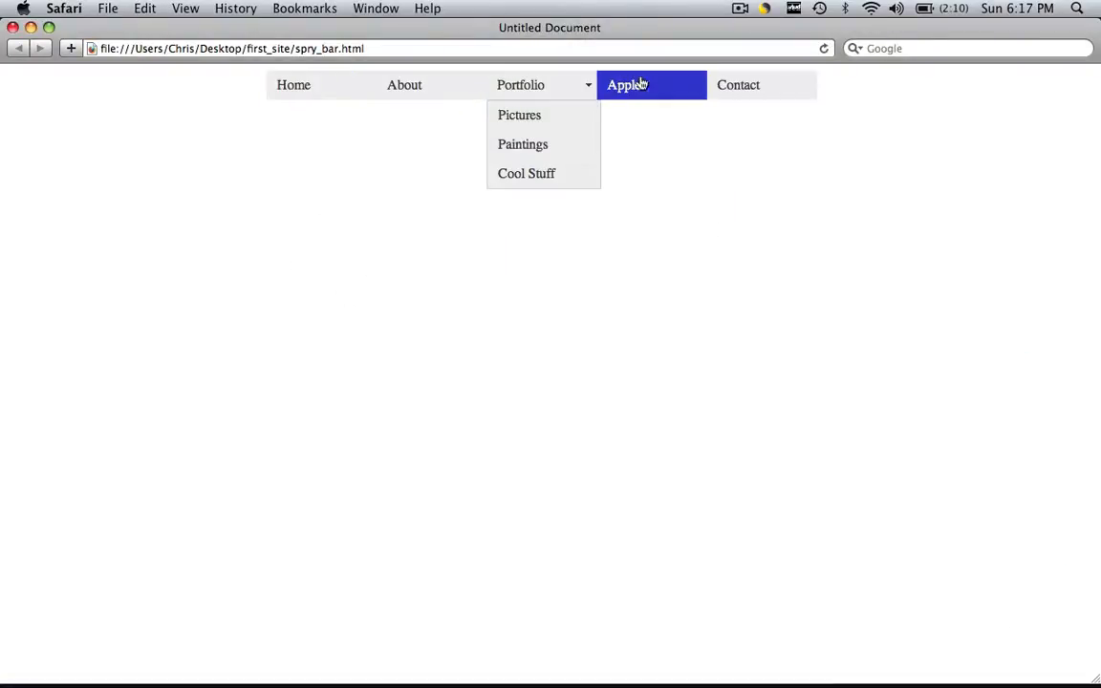
{"action": "mouse_move", "coordinate": [593, 290]}
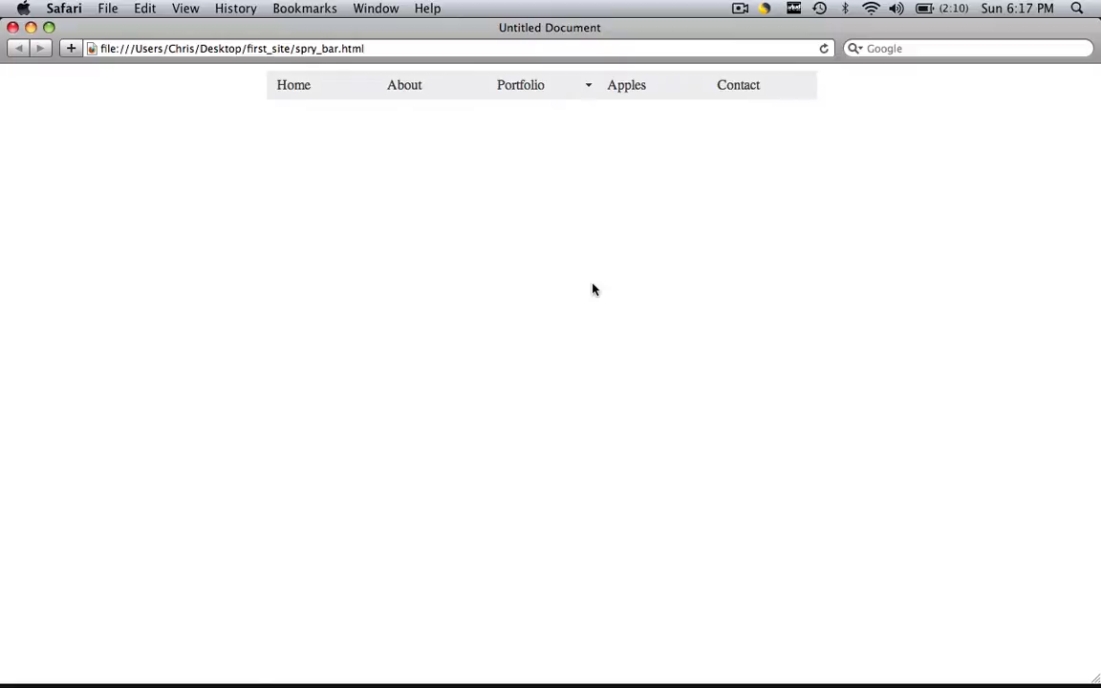
{"action": "mouse_move", "coordinate": [340, 122]}
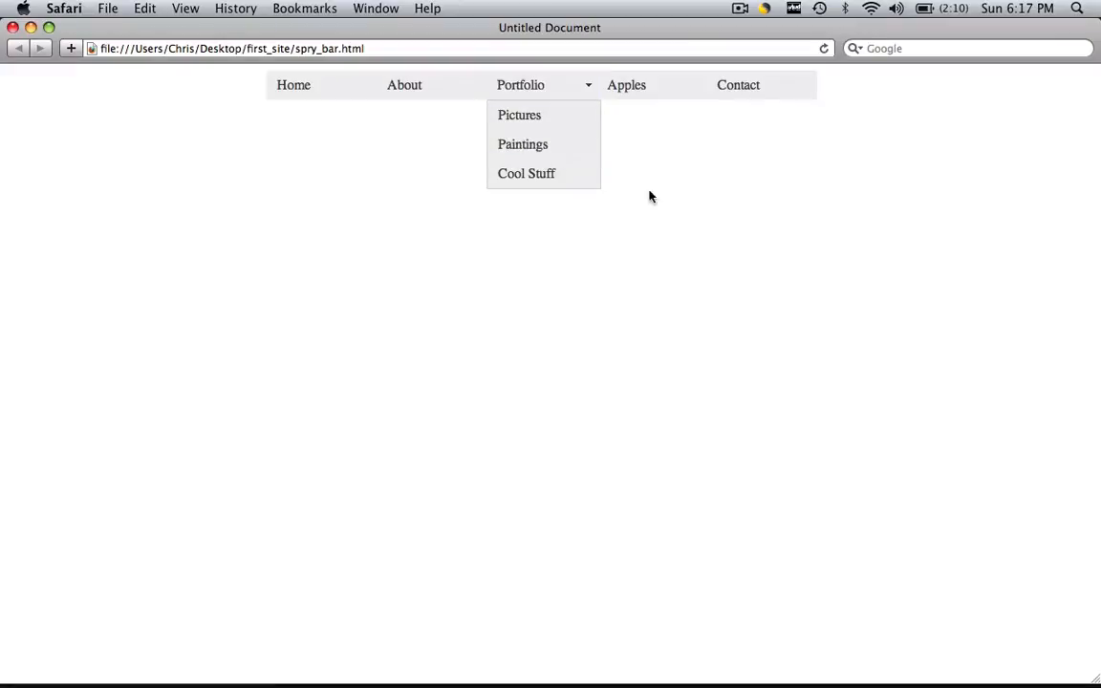
{"action": "mouse_move", "coordinate": [736, 141]}
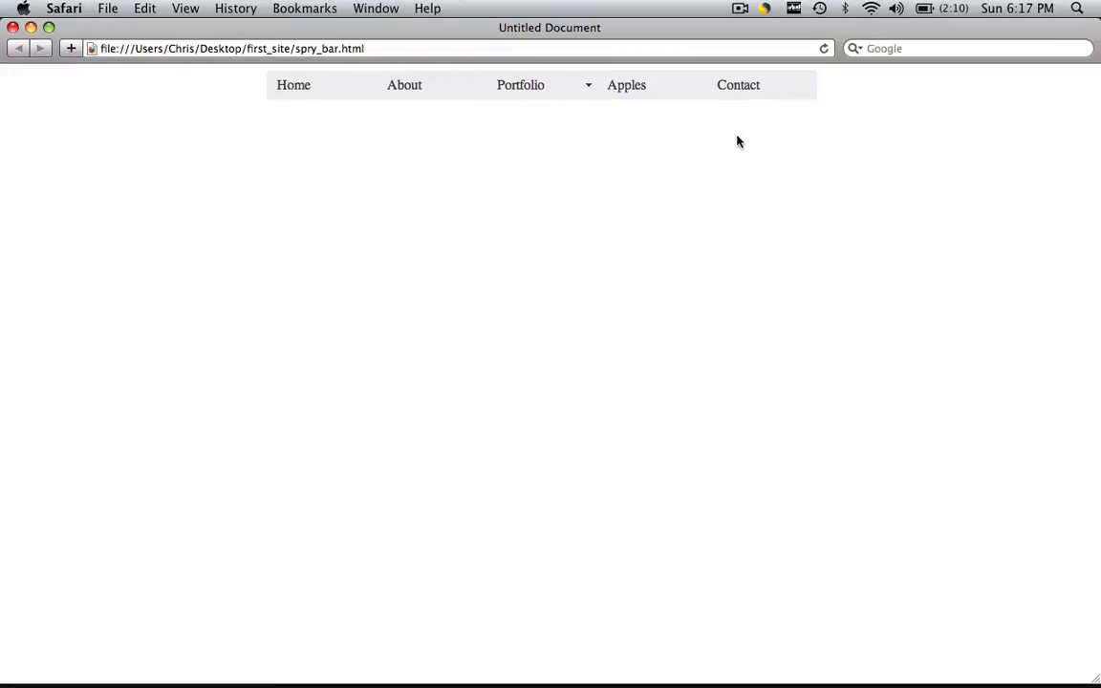
{"action": "mouse_move", "coordinate": [741, 8]}
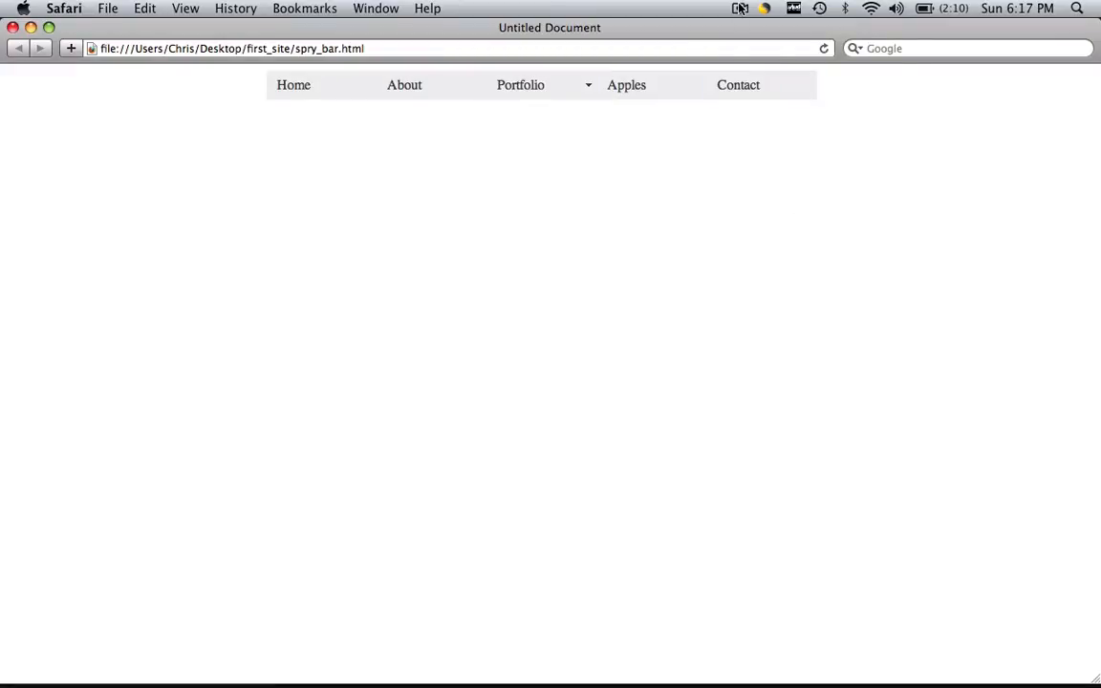